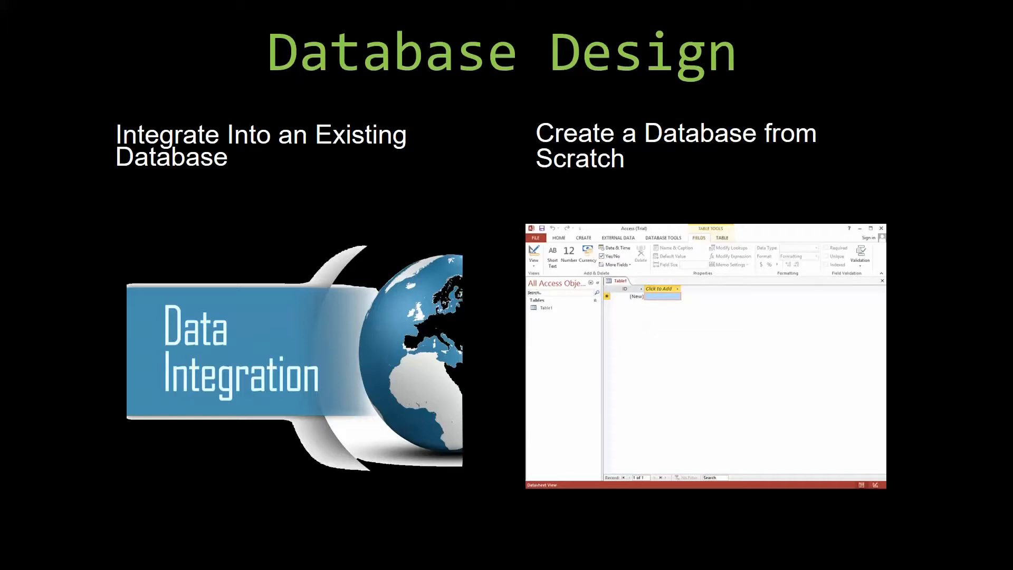
# - Advance the slideshow to the next database design slide
pyautogui.press('Right')
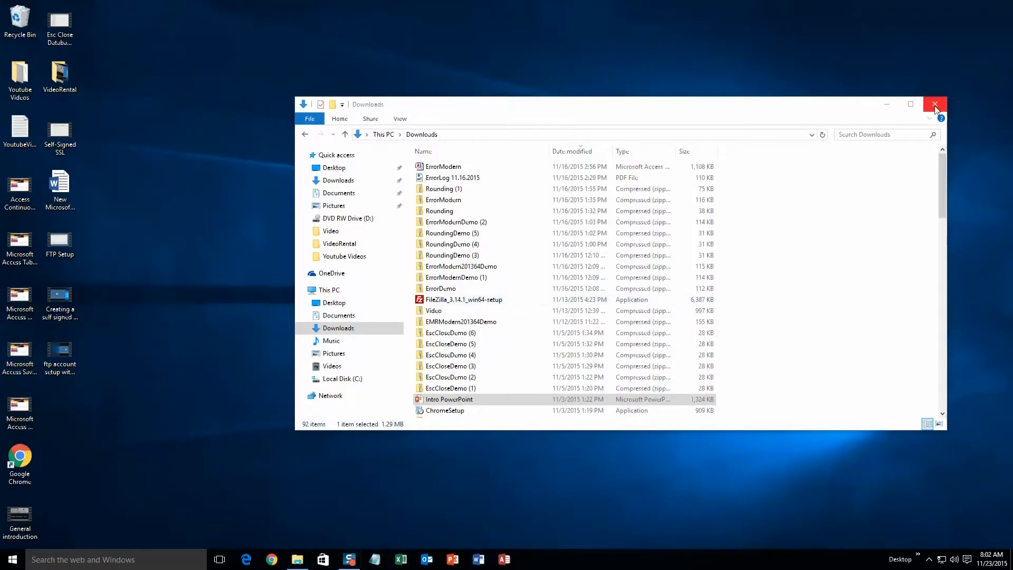
# - Close Downloads, load microsoftaccessexpert.com in Chrome and expand Database Templates (For Sale)
pyautogui.click(933, 105)
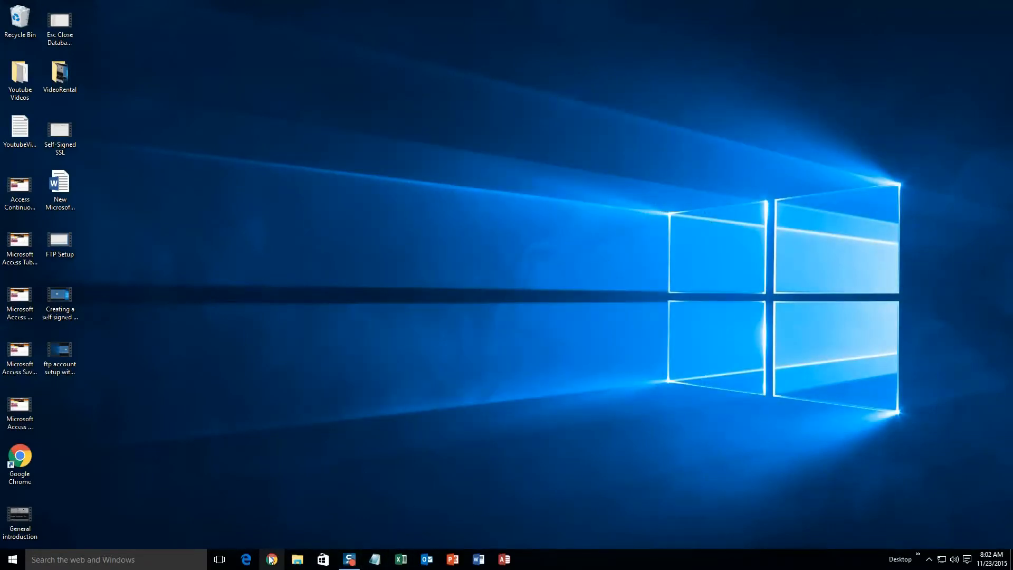
pyautogui.click(272, 559)
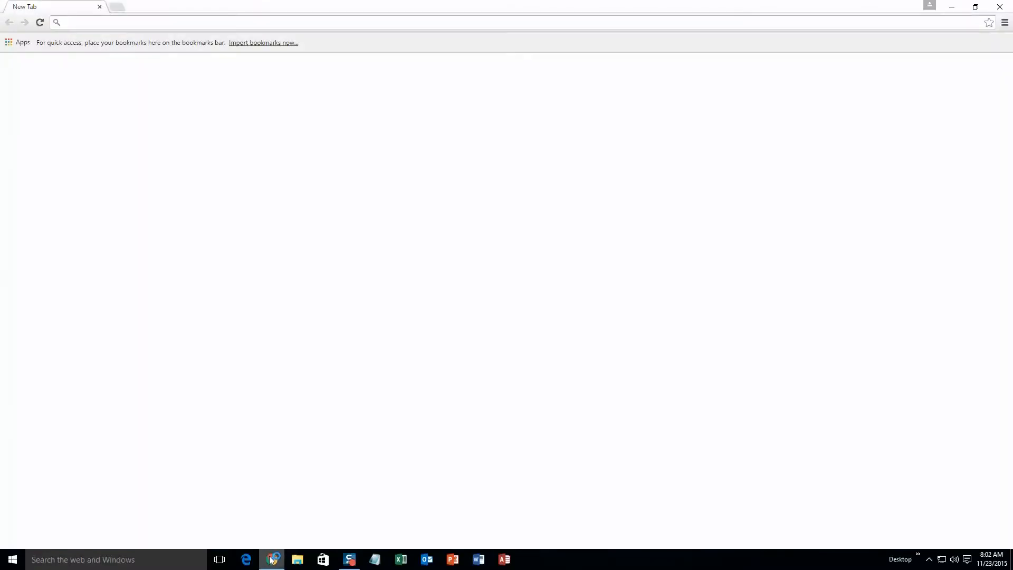
pyautogui.click(271, 559)
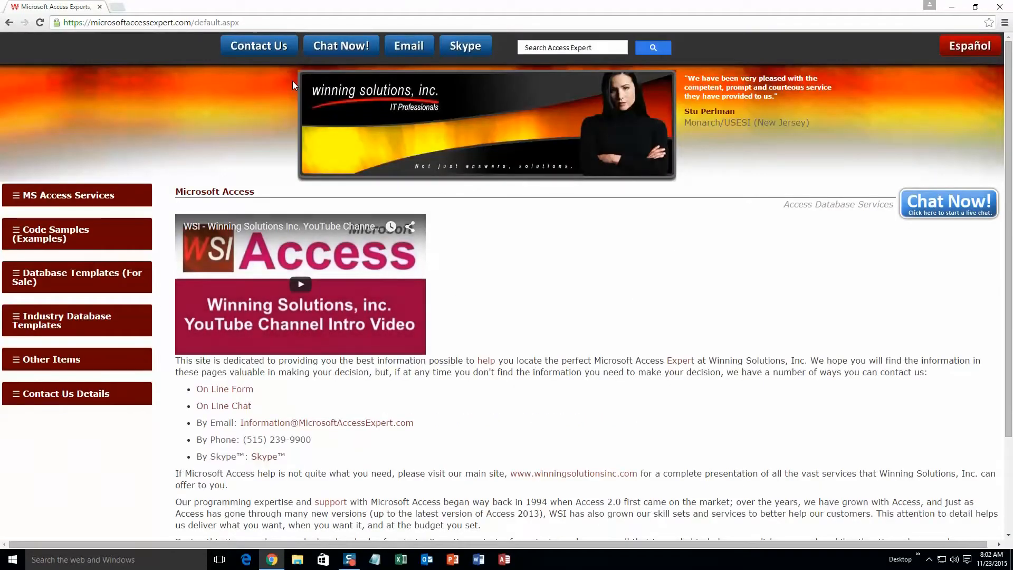
pyautogui.moveTo(384, 116)
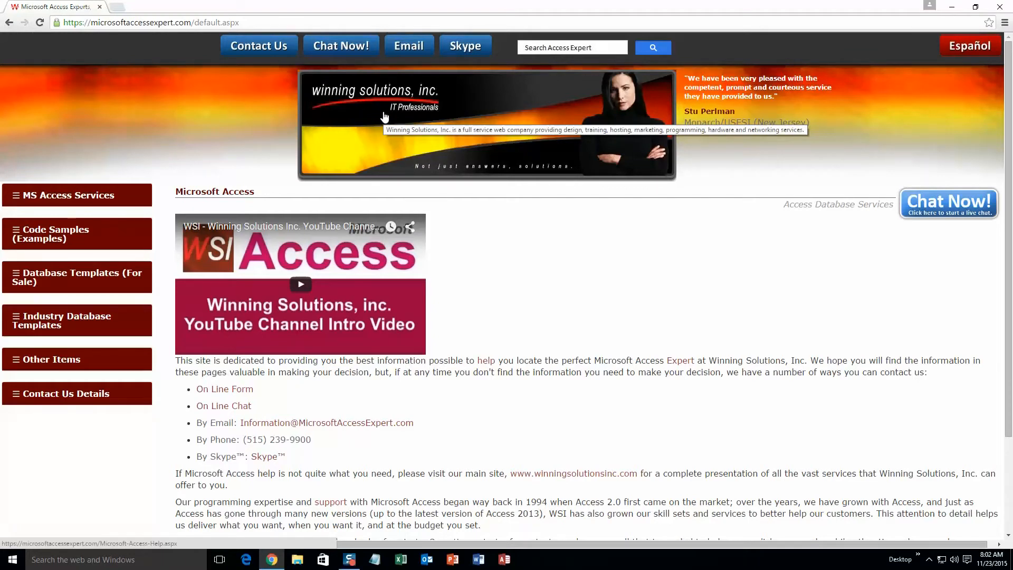
pyautogui.moveTo(378, 125)
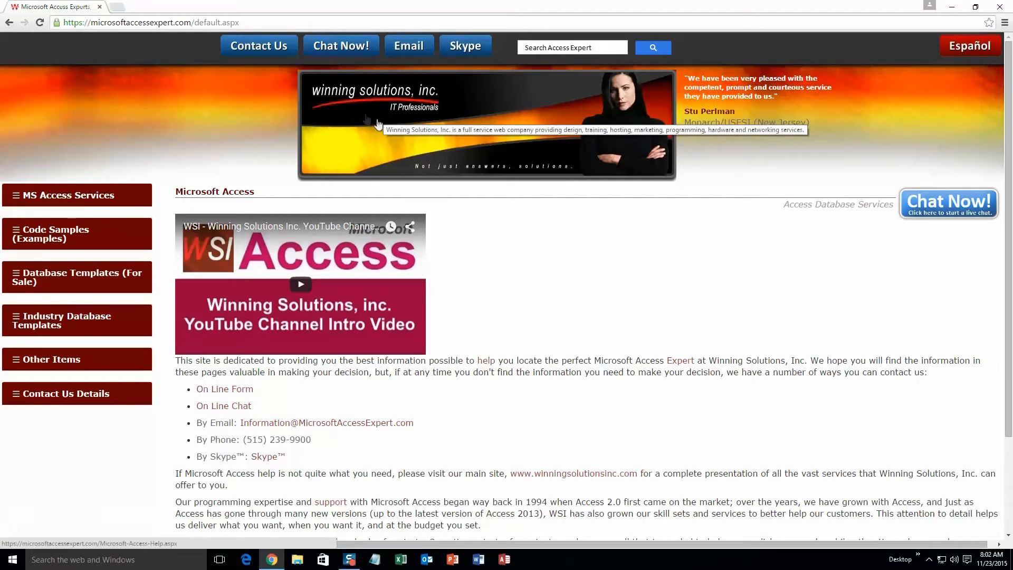
pyautogui.moveTo(94, 146)
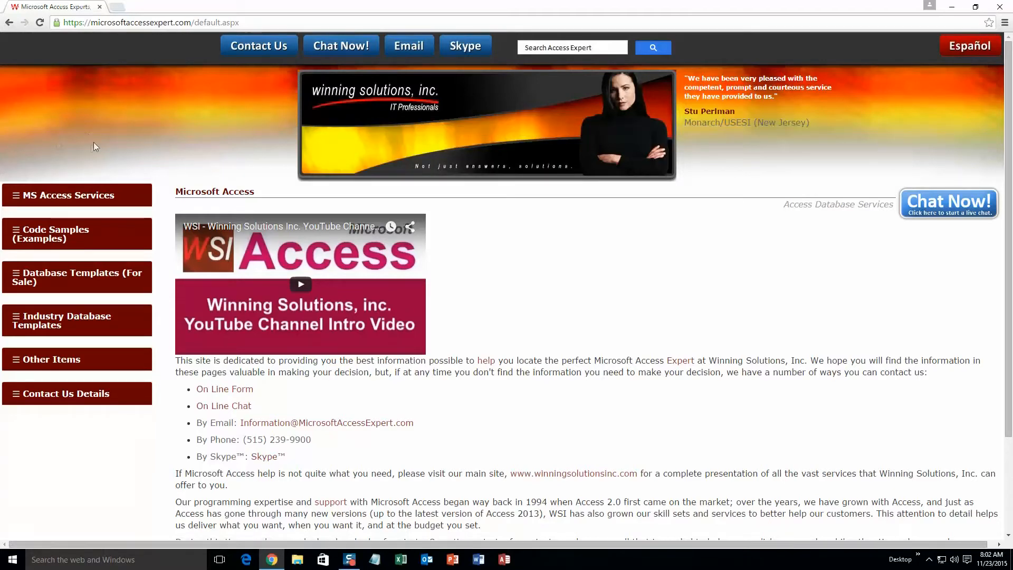
pyautogui.click(76, 277)
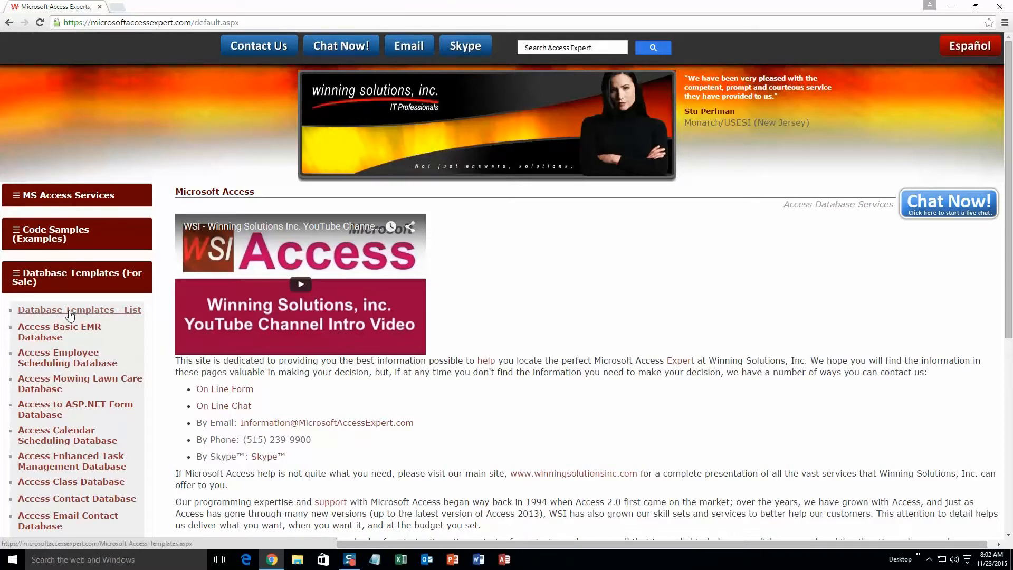
# - From the full template list, reach the Access Call Log/Interaction Tracking Database page
pyautogui.click(79, 309)
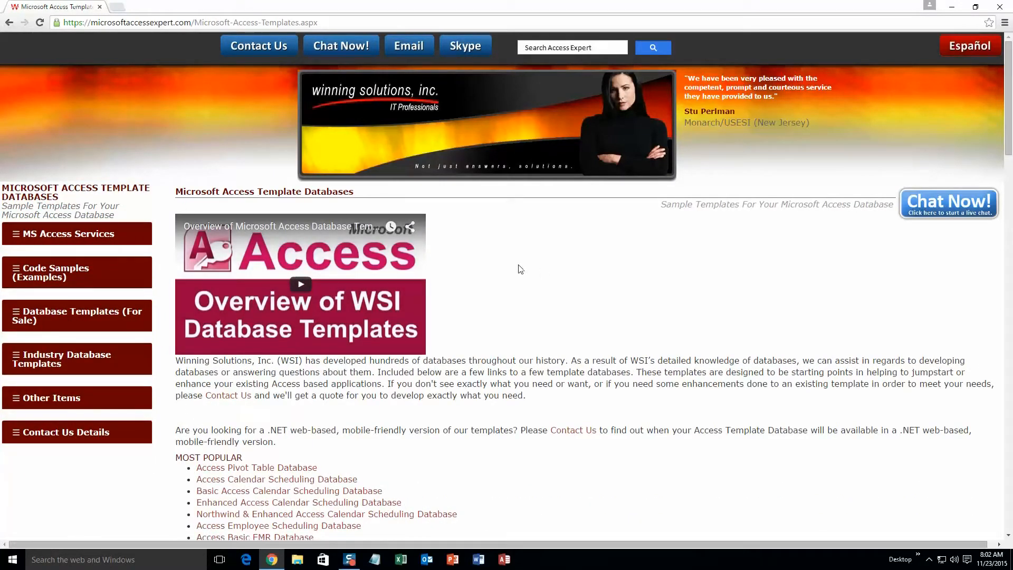
pyautogui.moveTo(691, 272)
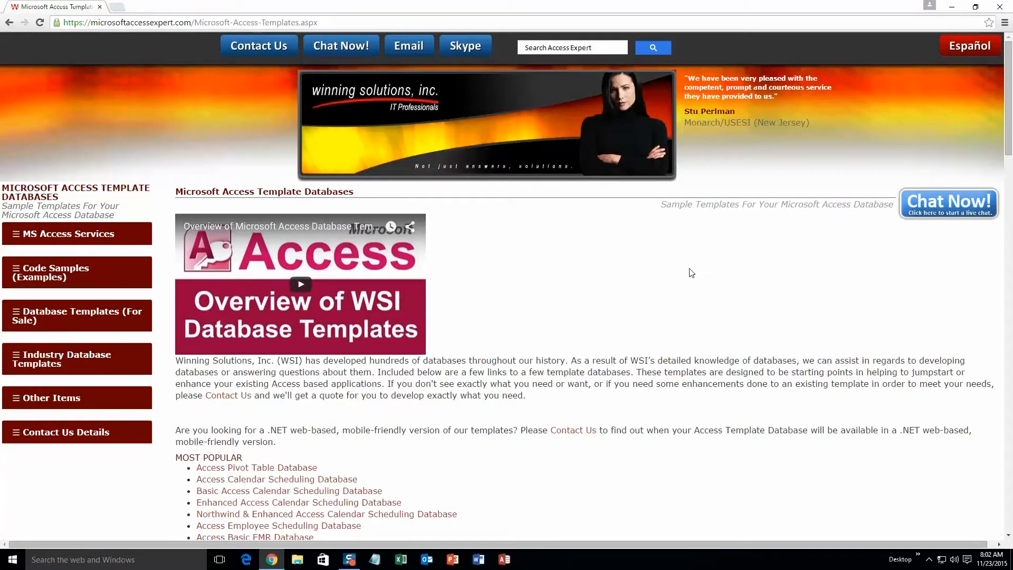
pyautogui.moveTo(701, 277)
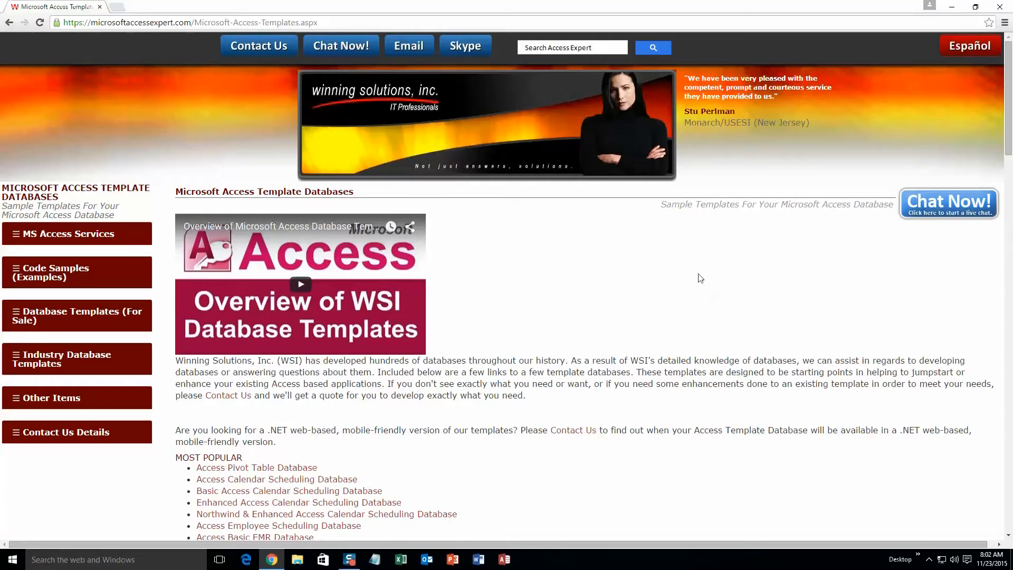
pyautogui.scroll(-3)
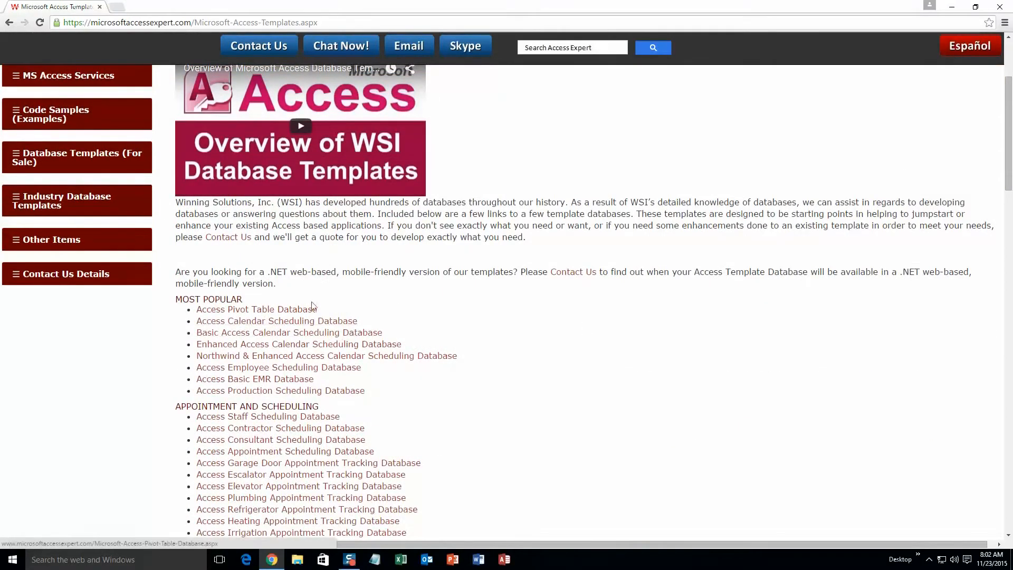
pyautogui.scroll(-3)
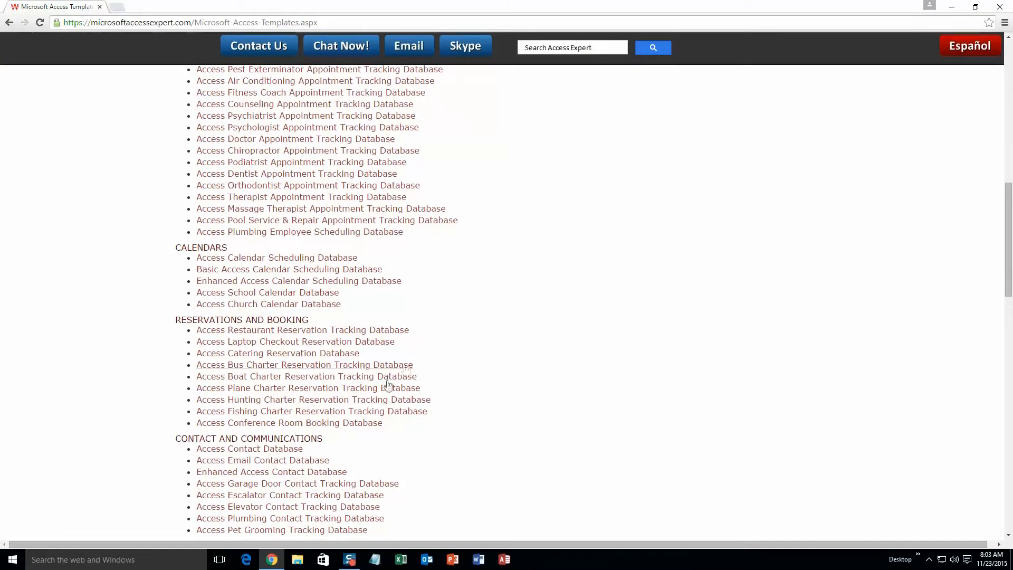
pyautogui.scroll(-3)
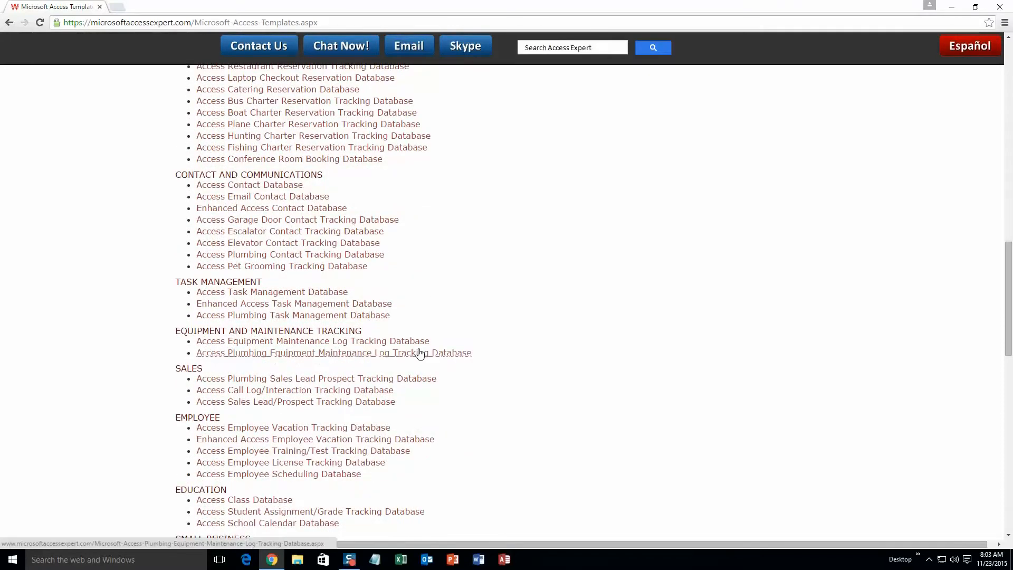
pyautogui.scroll(-3)
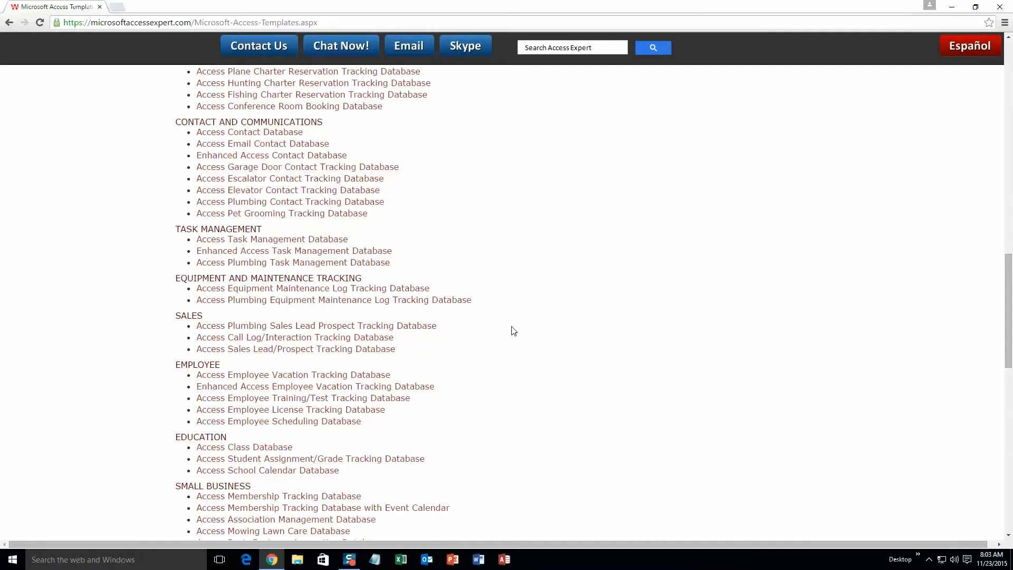
pyautogui.scroll(-3)
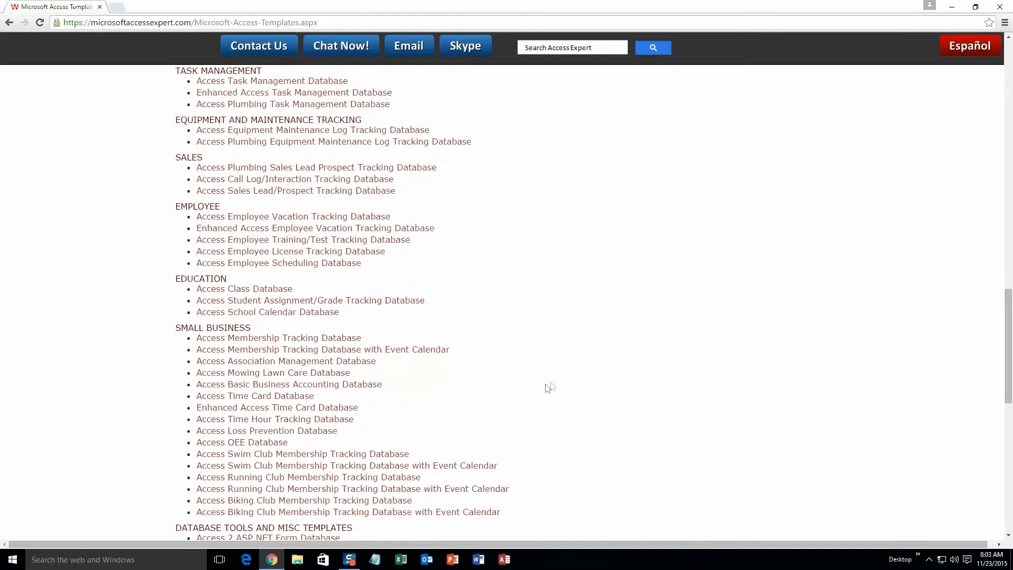
pyautogui.scroll(-3)
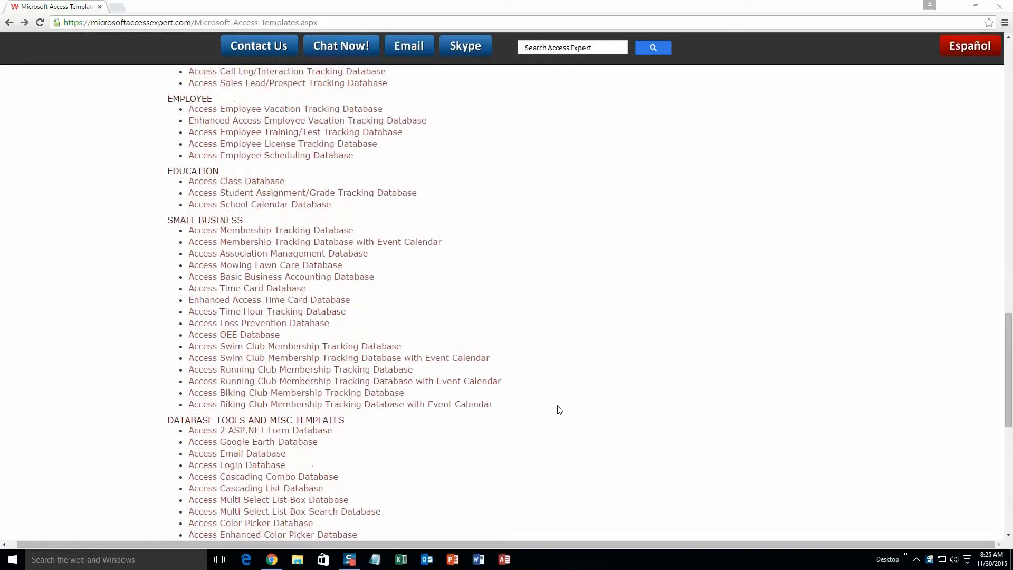
pyautogui.scroll(3)
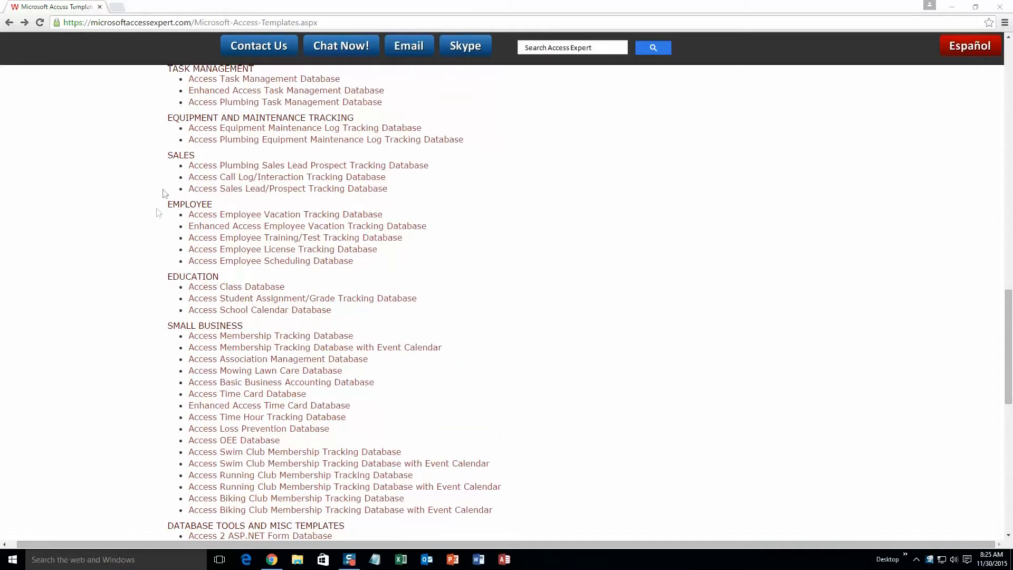
pyautogui.moveTo(287, 177)
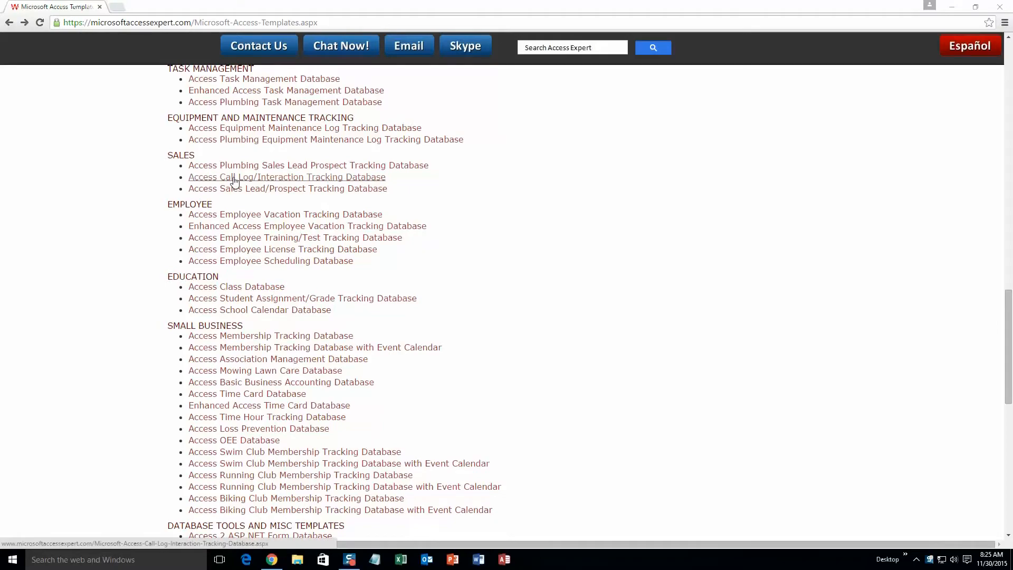
pyautogui.click(285, 176)
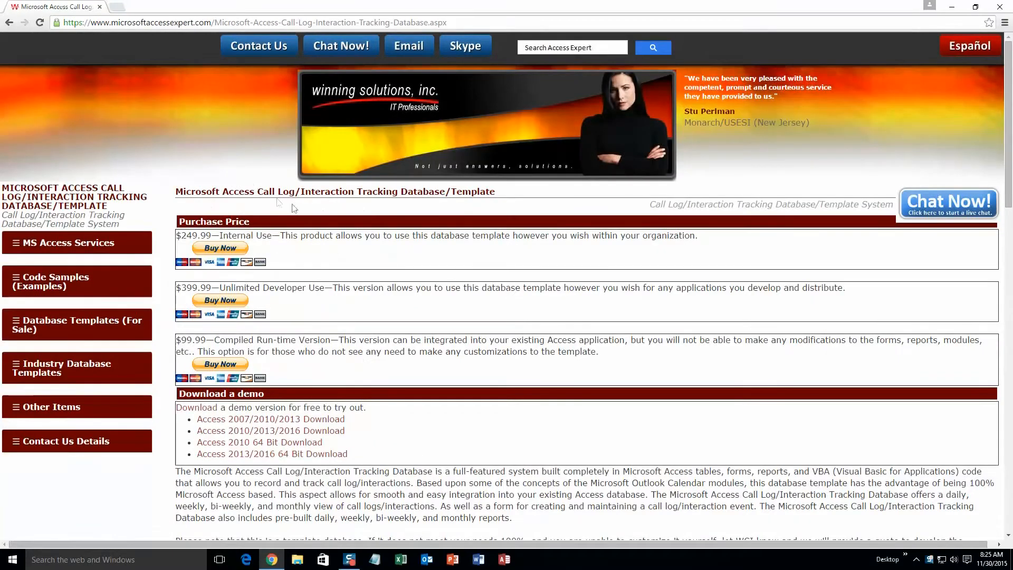
# - Download the CallTrackingModernDemo zip from the product page
pyautogui.scroll(-3)
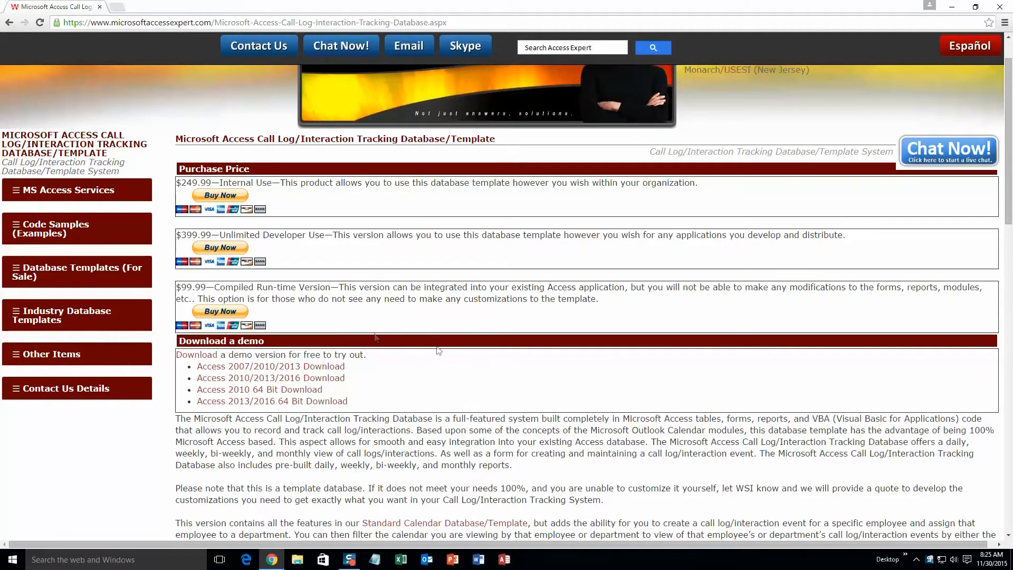
pyautogui.moveTo(405, 382)
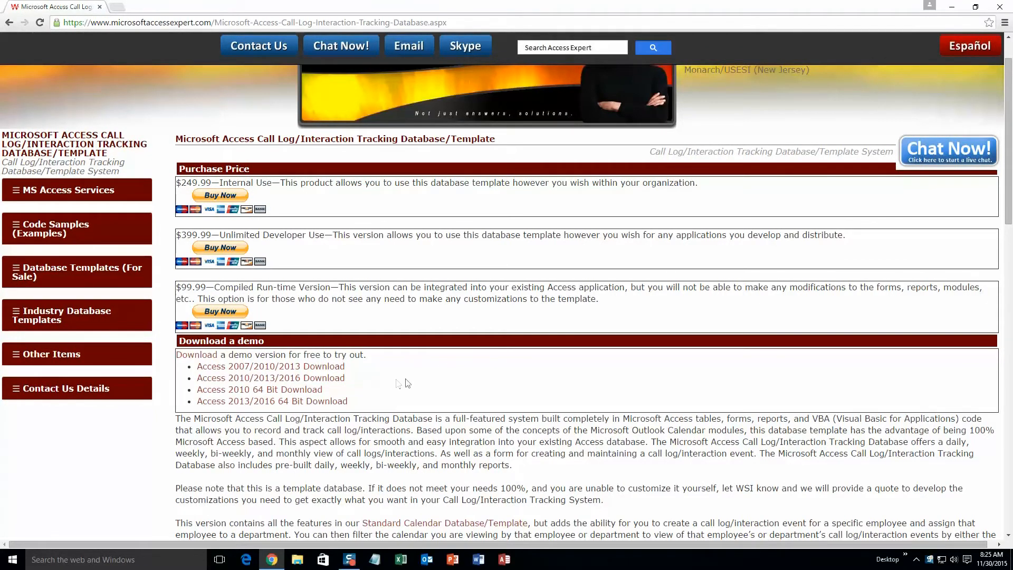
pyautogui.moveTo(405, 380)
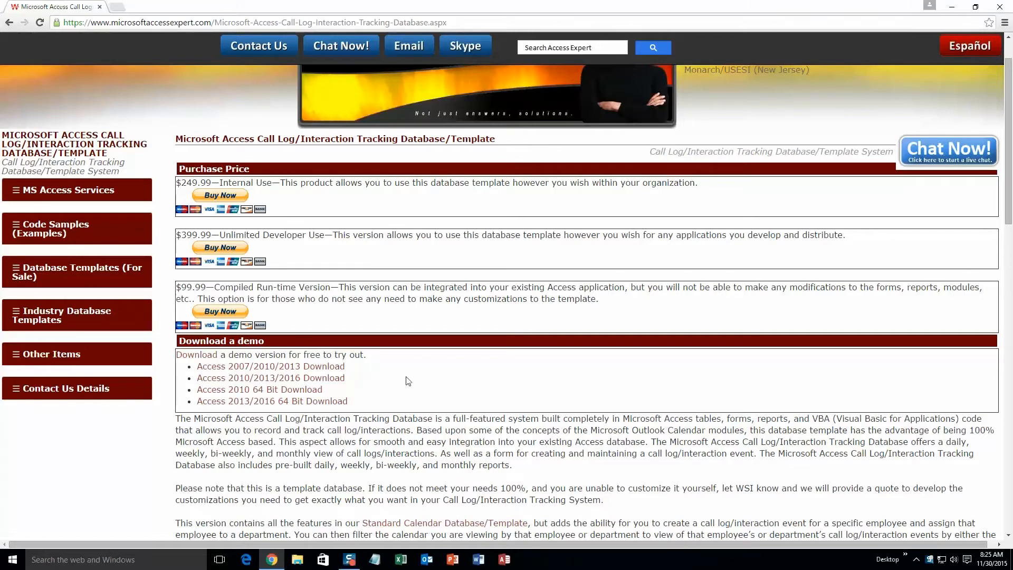
pyautogui.moveTo(336, 389)
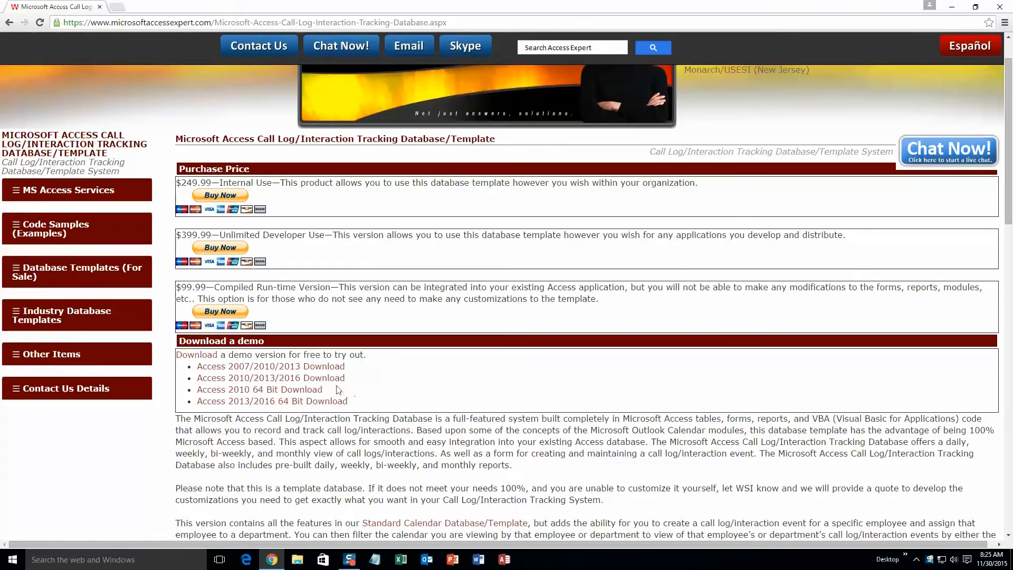
pyautogui.click(270, 378)
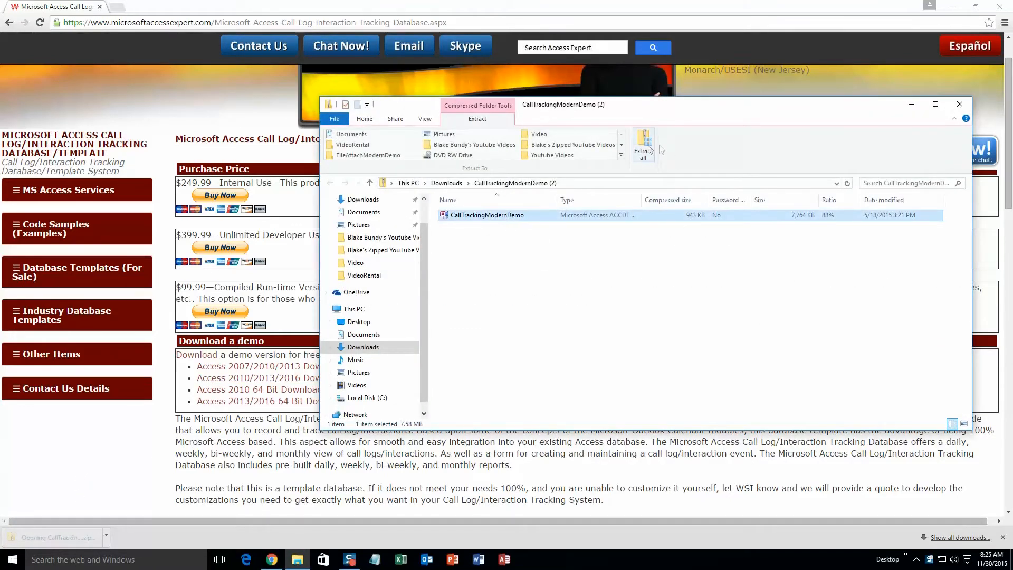
# - Launch the CallTrackingModernDemo file from the zipped folder in Access
pyautogui.click(643, 144)
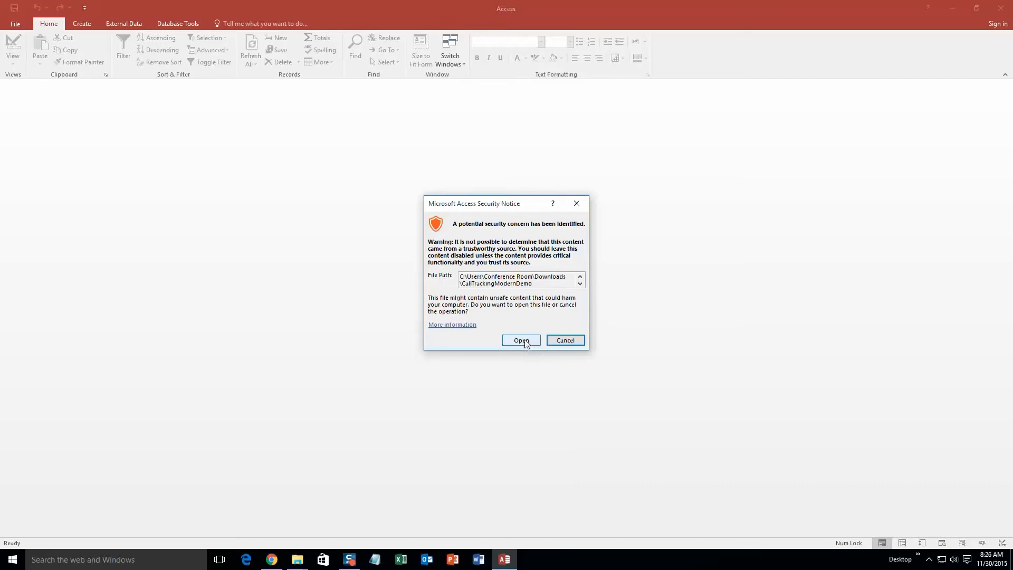
# - Allow the demo database to open and dismiss the demo version notice
pyautogui.click(520, 339)
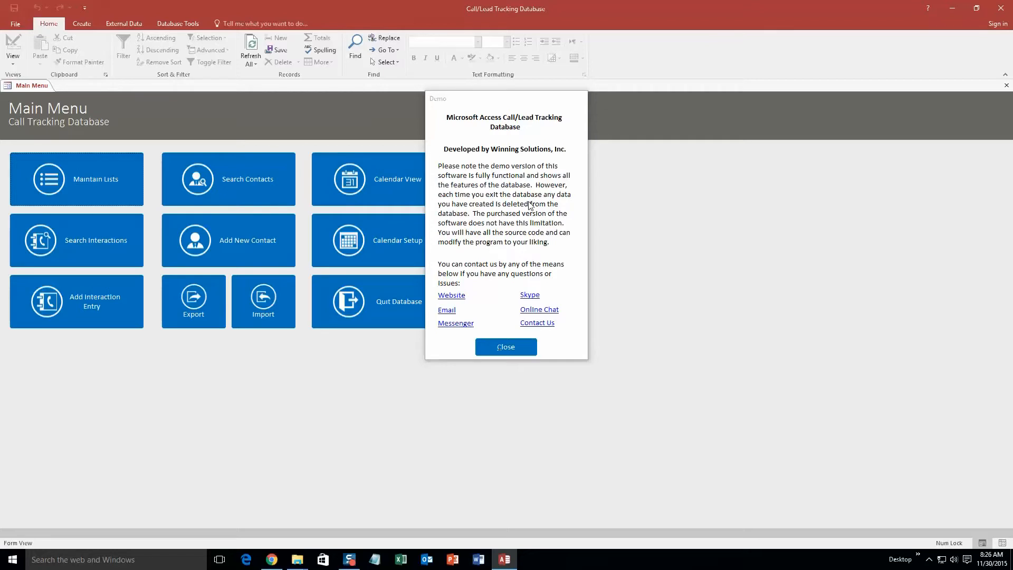
pyautogui.moveTo(531, 206)
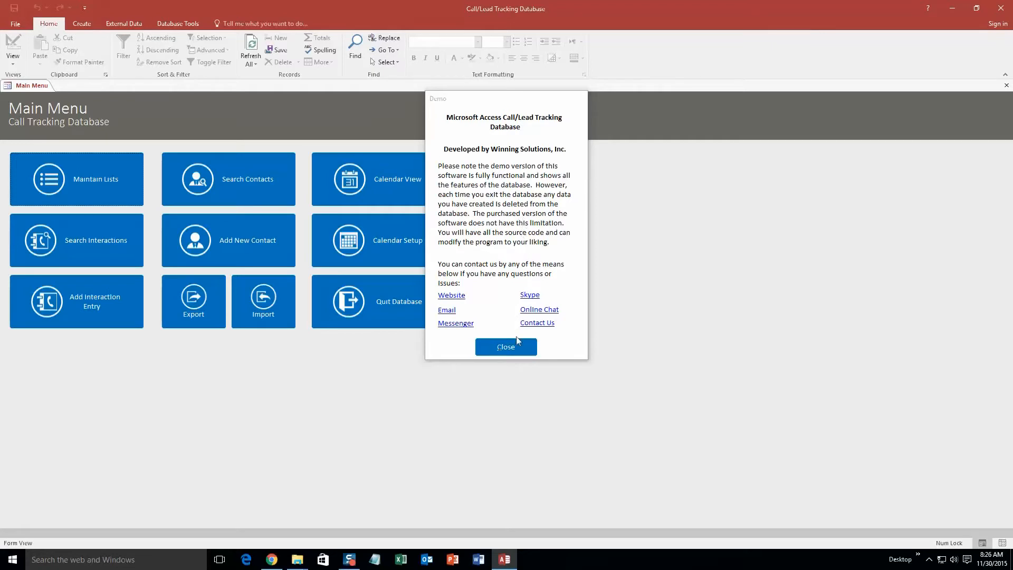
pyautogui.click(505, 347)
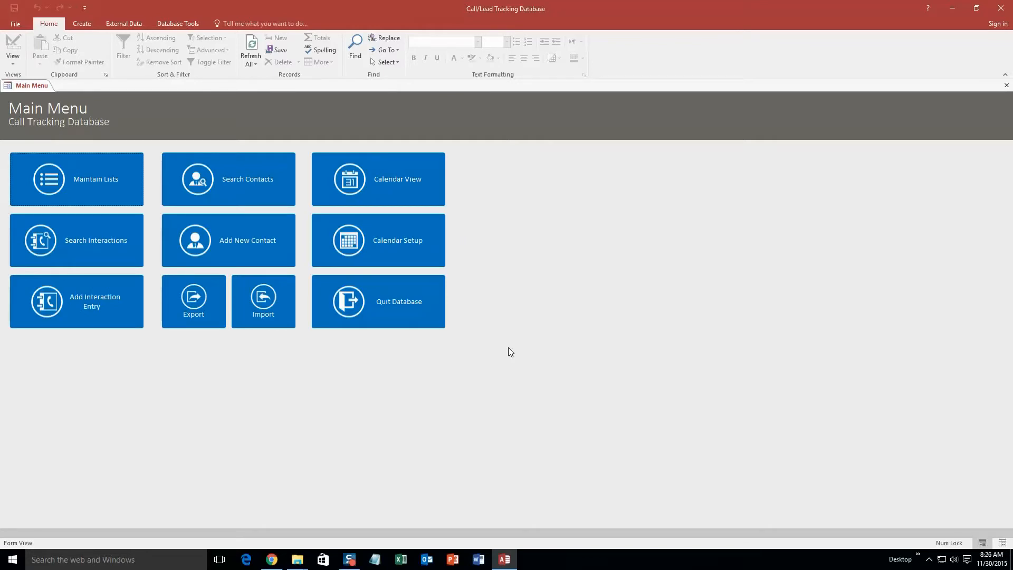
pyautogui.moveTo(481, 267)
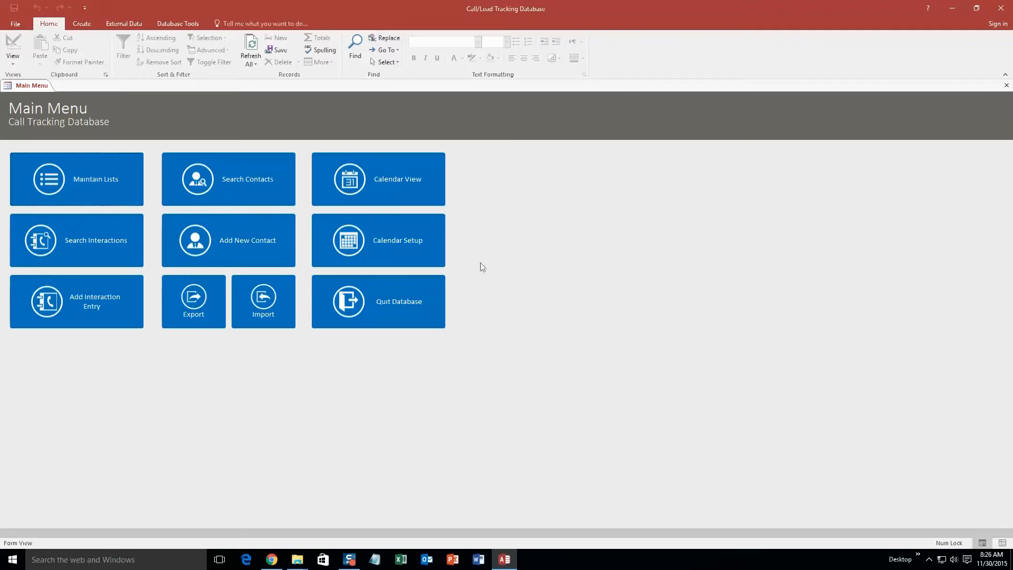
pyautogui.moveTo(562, 299)
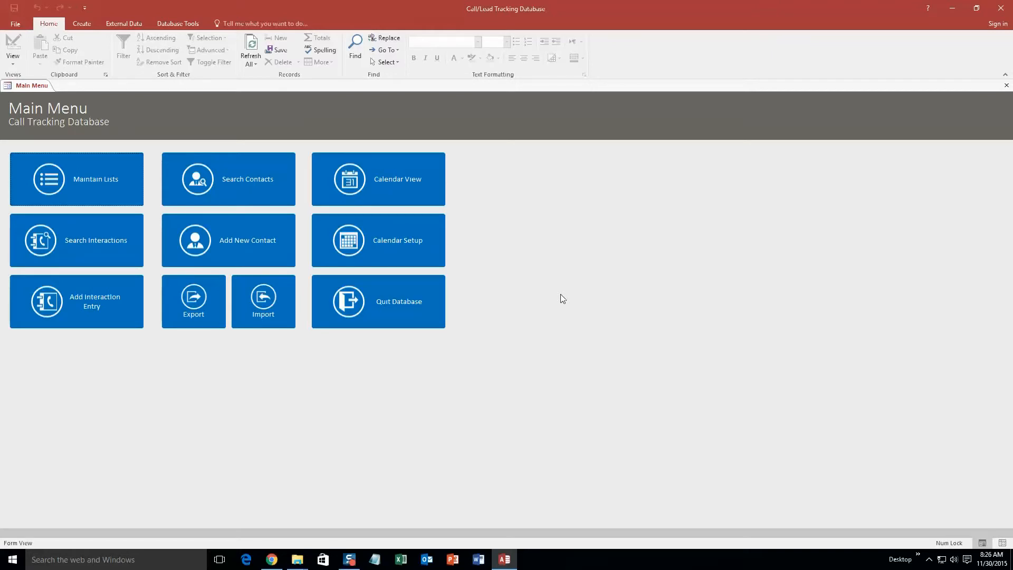
pyautogui.moveTo(594, 258)
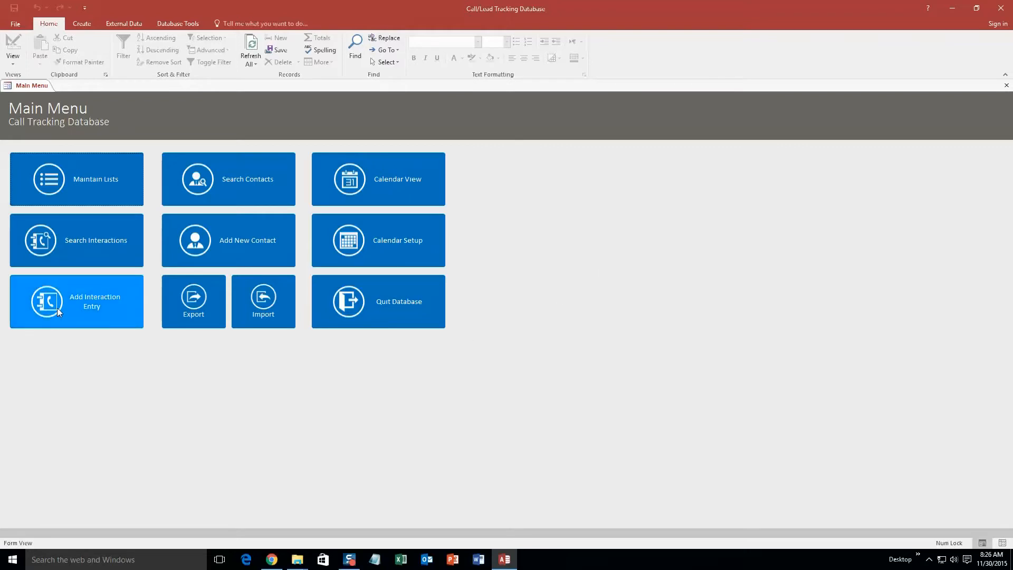
# - Start a new interaction for Person 1 with no contact, dated 11/30/2015
pyautogui.click(76, 300)
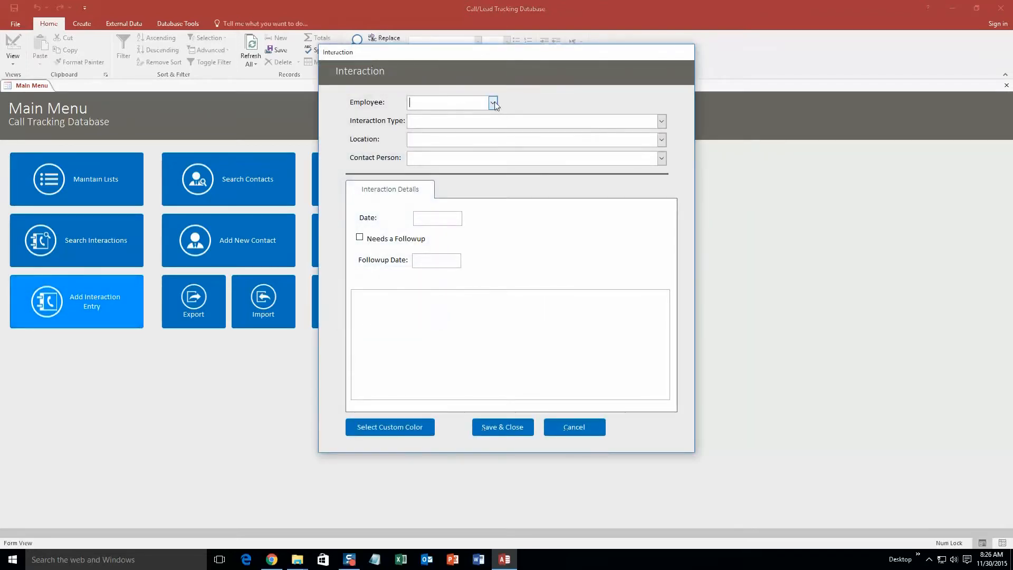
pyautogui.click(492, 103)
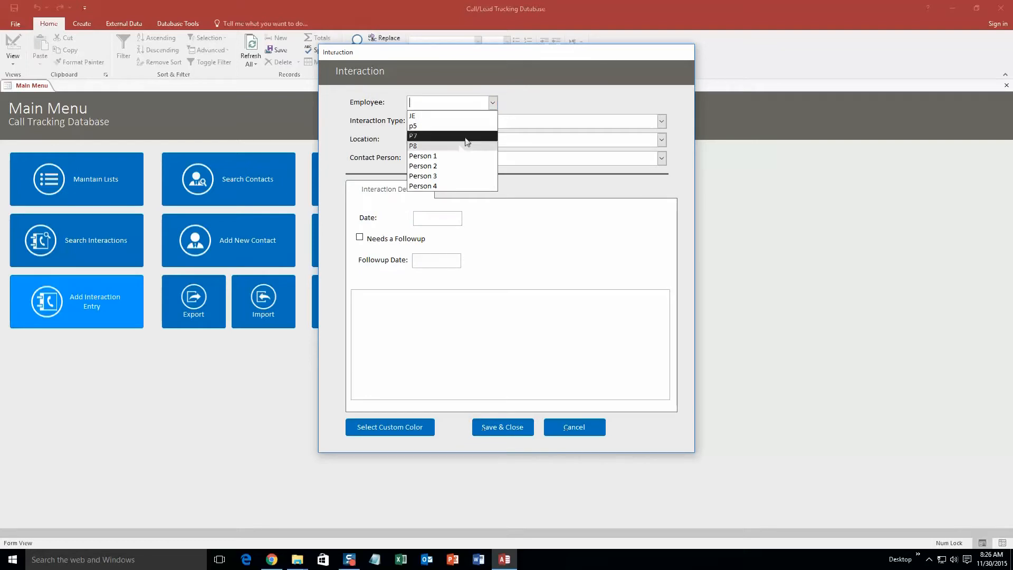
pyautogui.click(422, 156)
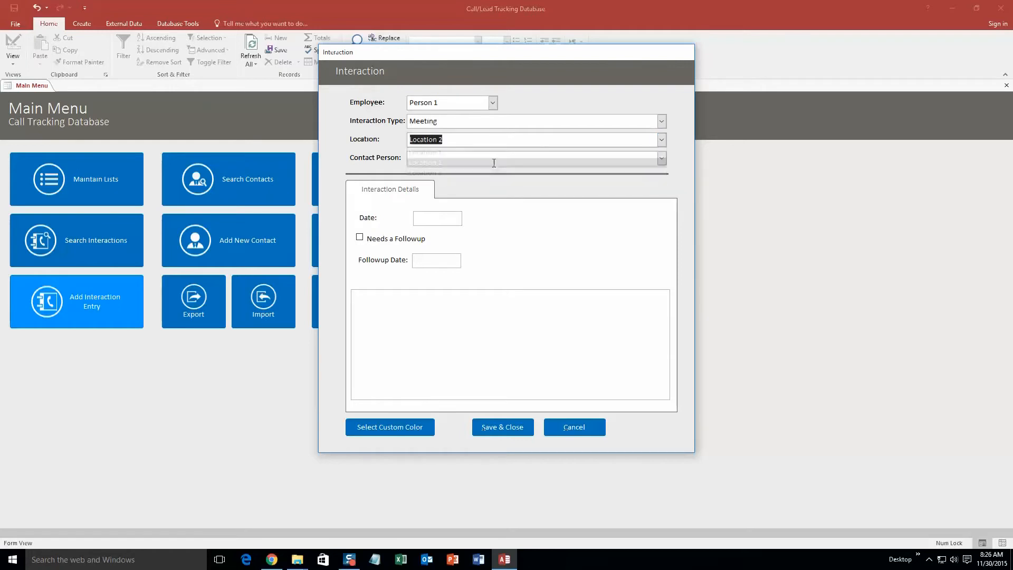
pyautogui.click(425, 163)
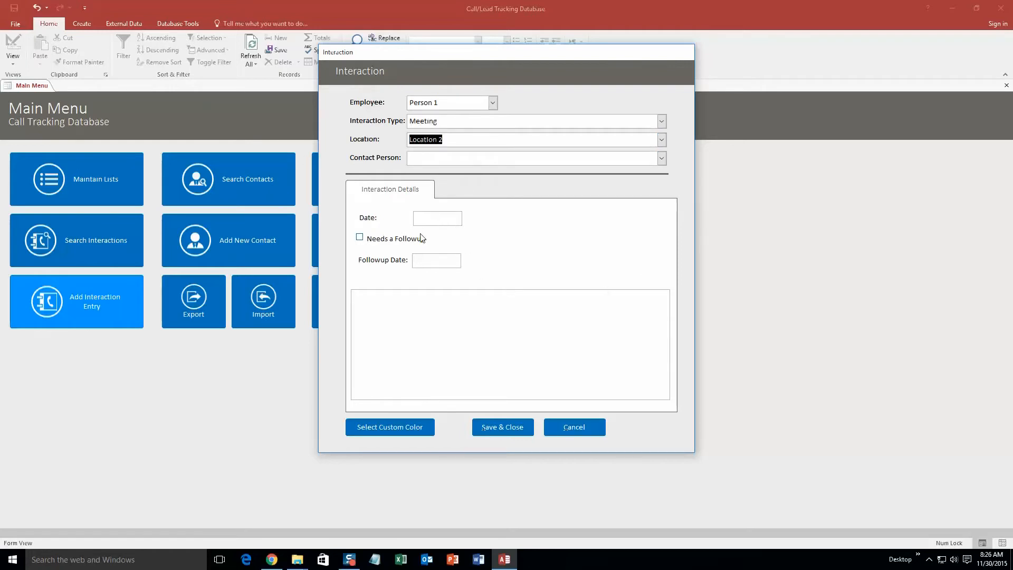
pyautogui.click(437, 218)
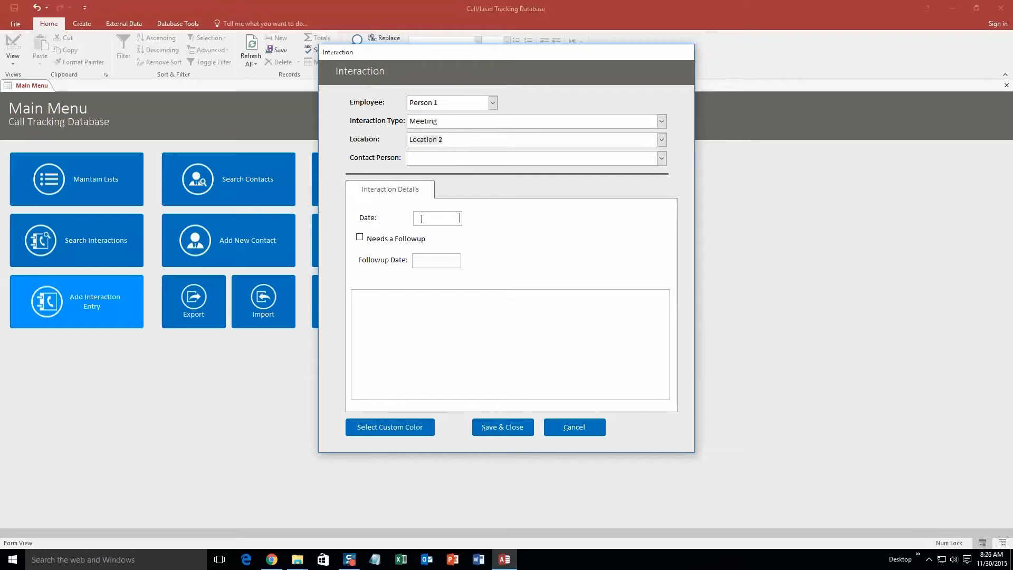
pyautogui.click(467, 215)
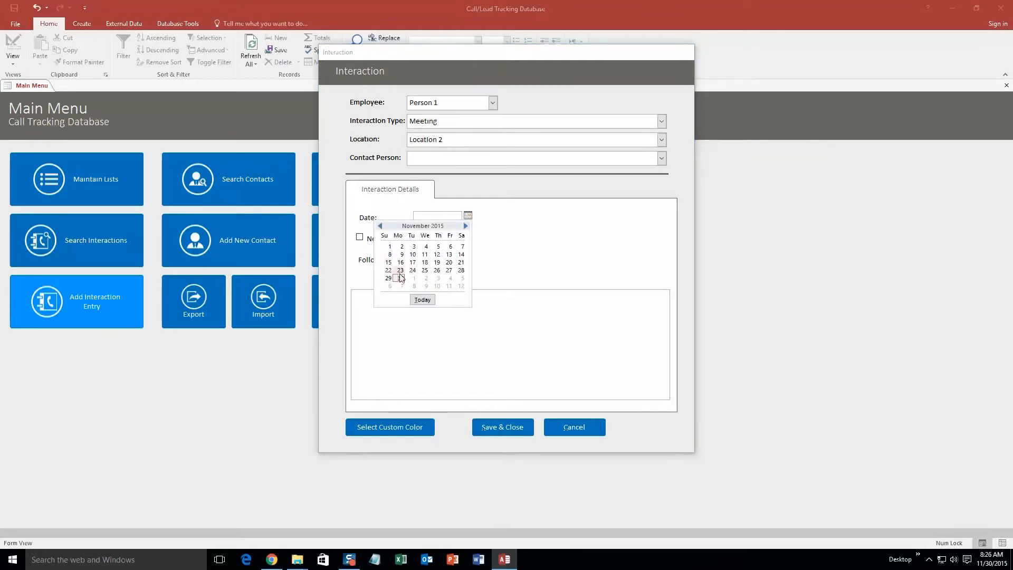
pyautogui.click(400, 278)
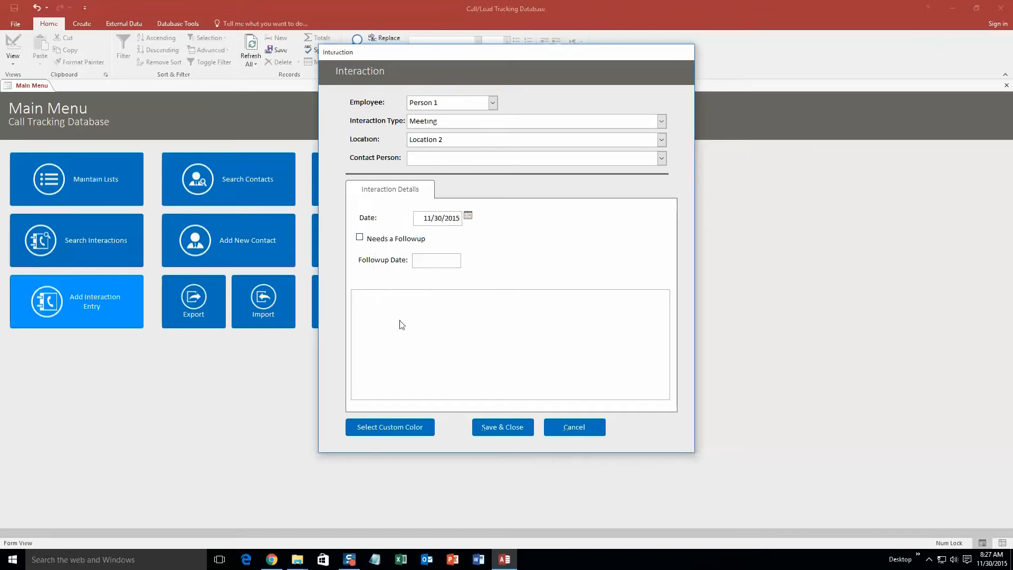
# - Add the note Test, colour the interaction green, then save and close it
pyautogui.write('Tes')
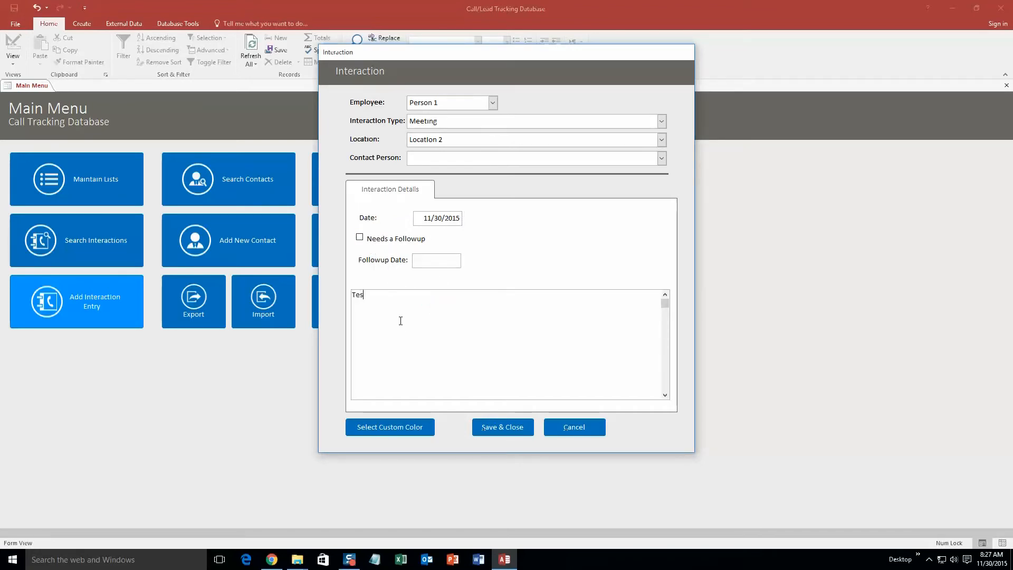
pyautogui.write('t')
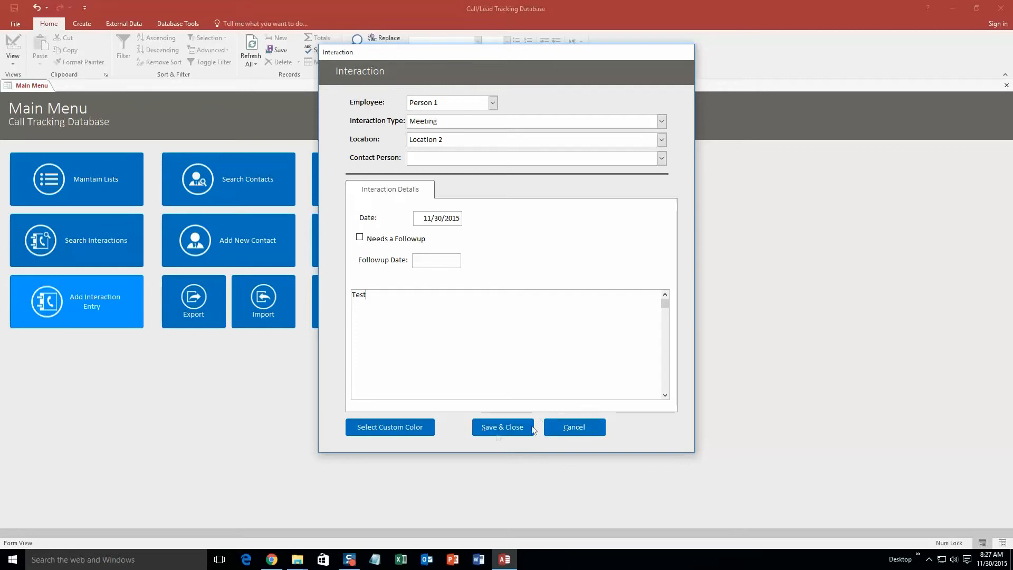
pyautogui.click(390, 426)
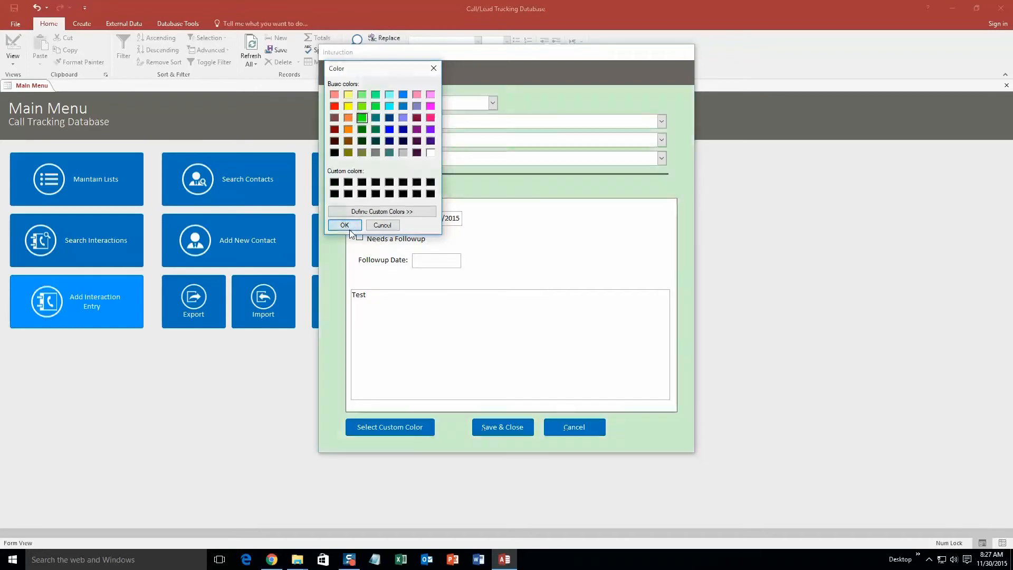
pyautogui.click(344, 225)
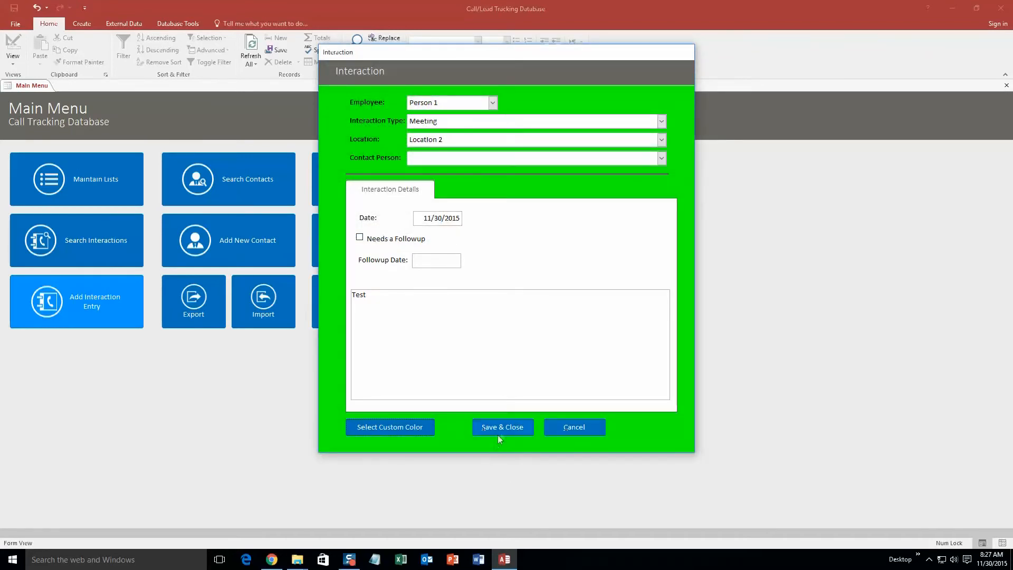
pyautogui.click(502, 426)
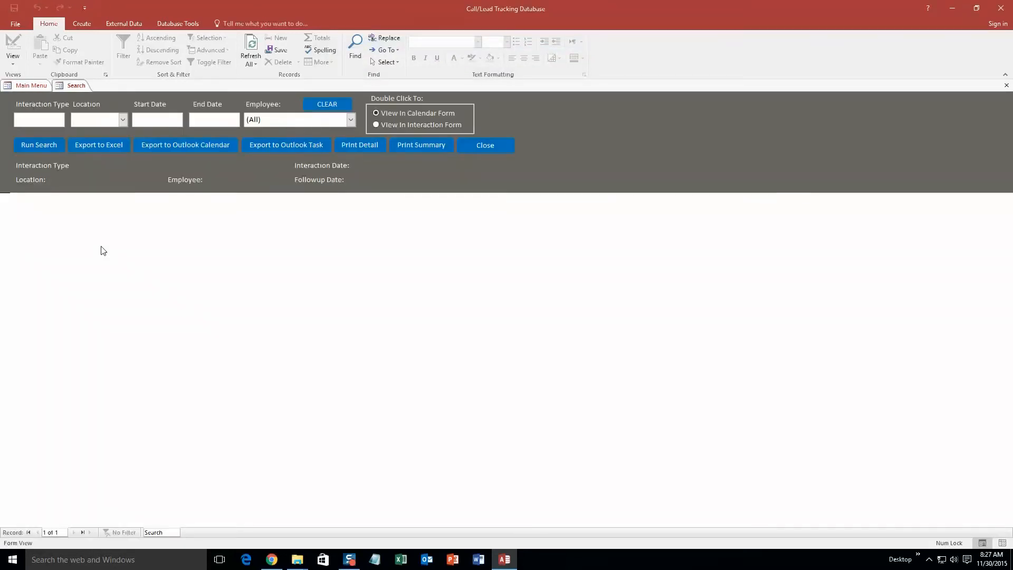
# - Filter the search by location, run it to find the 11/30/2015 Meeting, then close the search
pyautogui.click(122, 120)
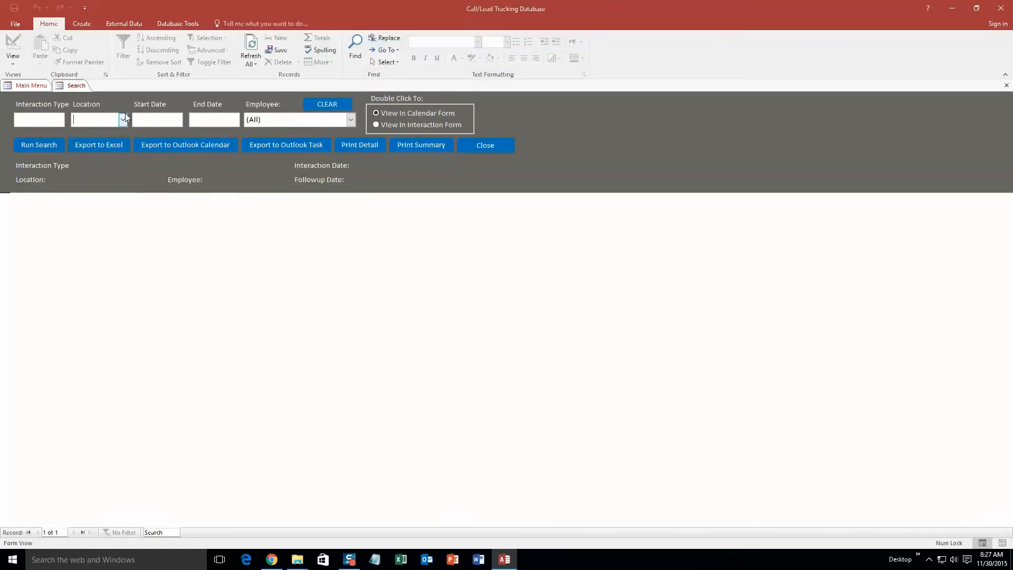
pyautogui.click(122, 119)
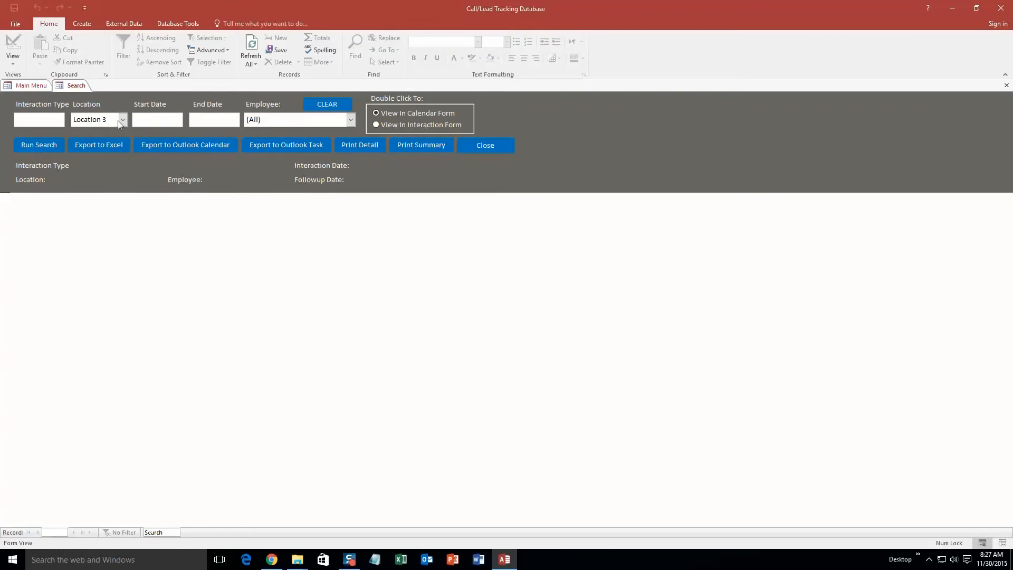
pyautogui.click(122, 119)
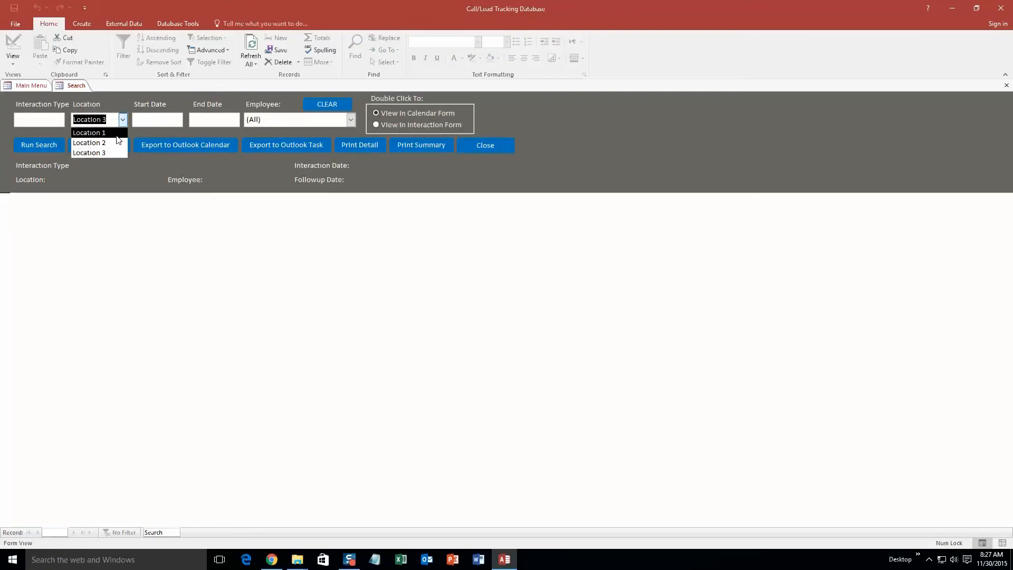
pyautogui.click(89, 133)
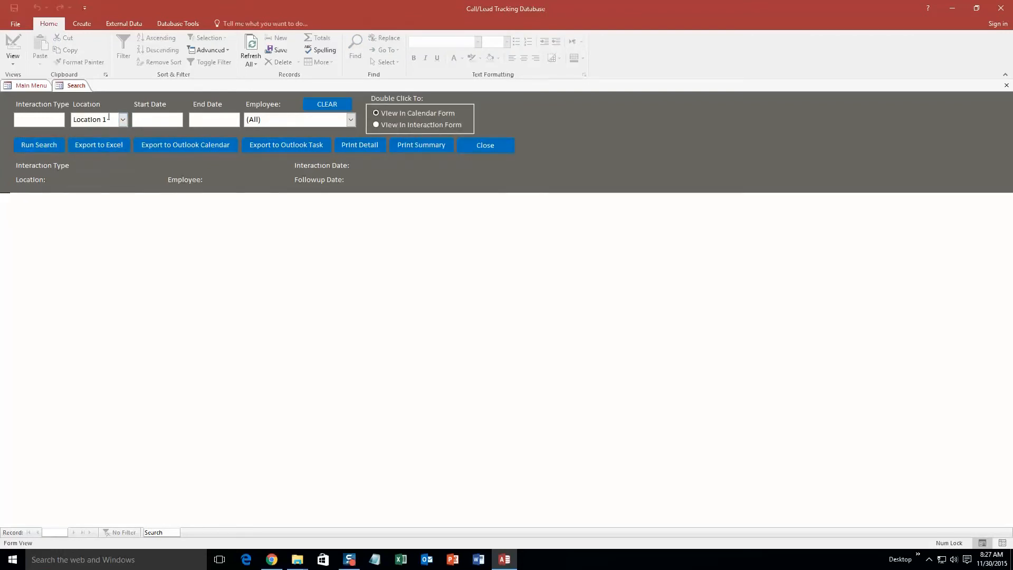
pyautogui.click(38, 145)
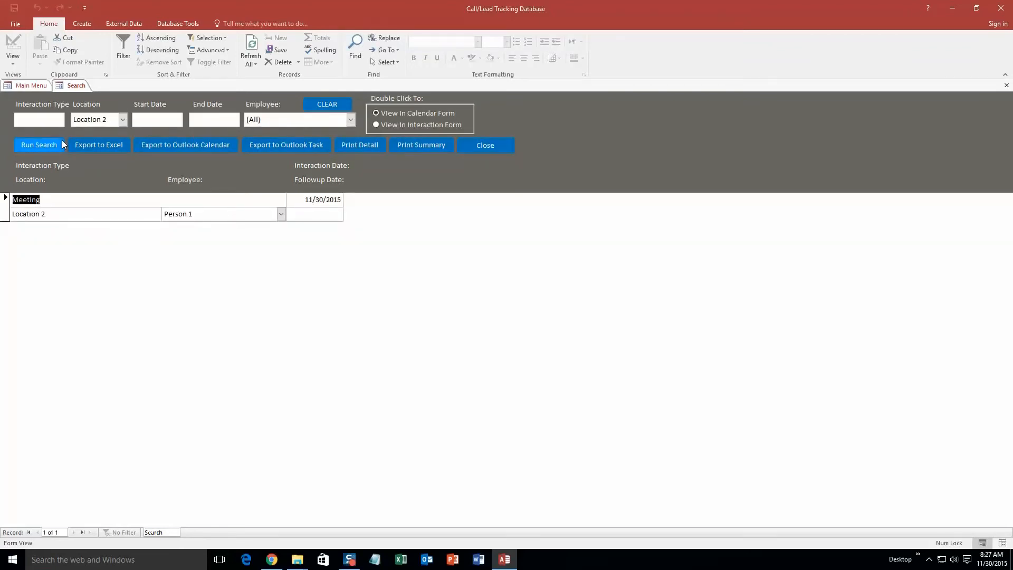
pyautogui.moveTo(214, 269)
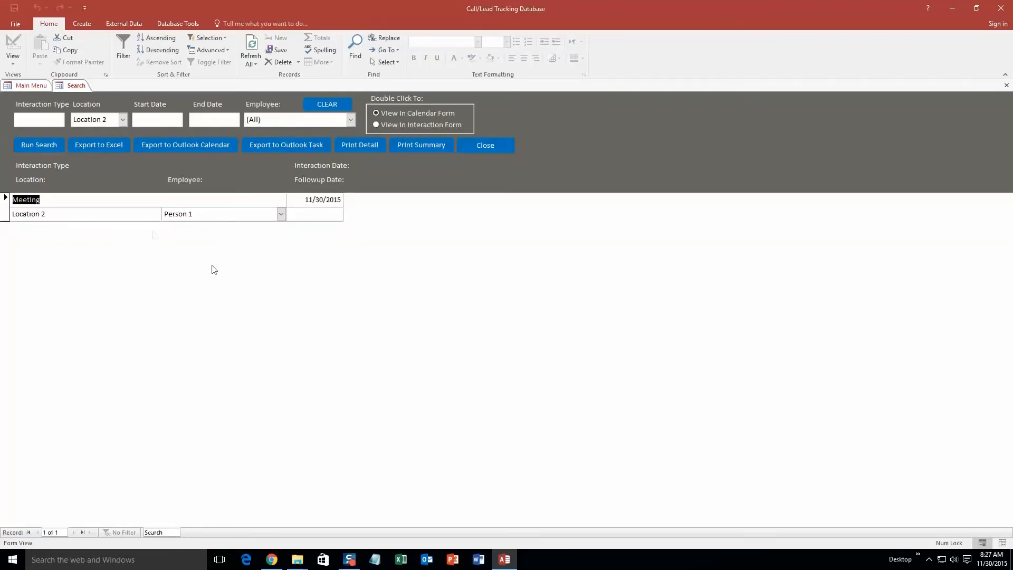
pyautogui.moveTo(349, 223)
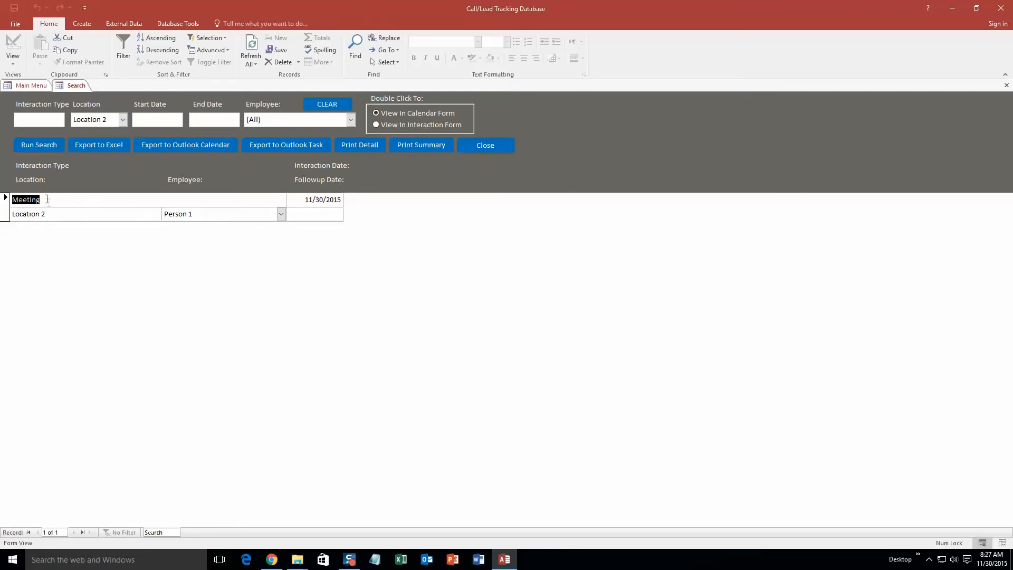
pyautogui.moveTo(339, 169)
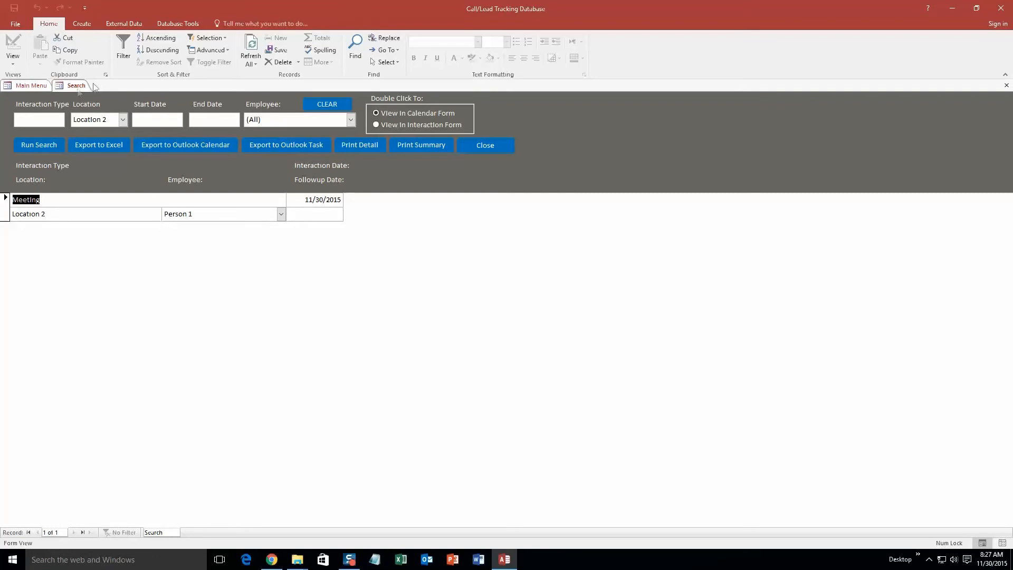
pyautogui.click(28, 86)
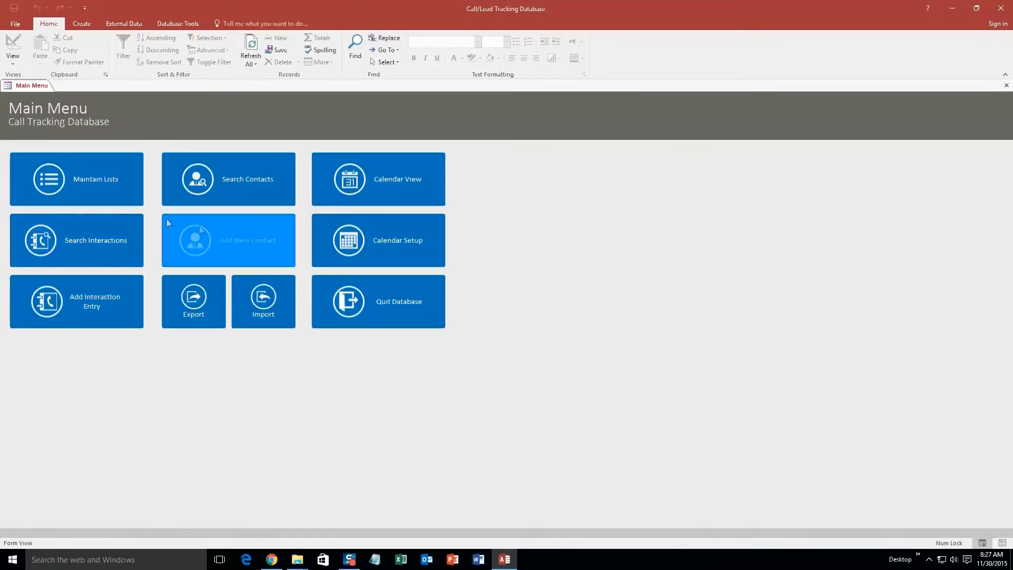
pyautogui.click(228, 239)
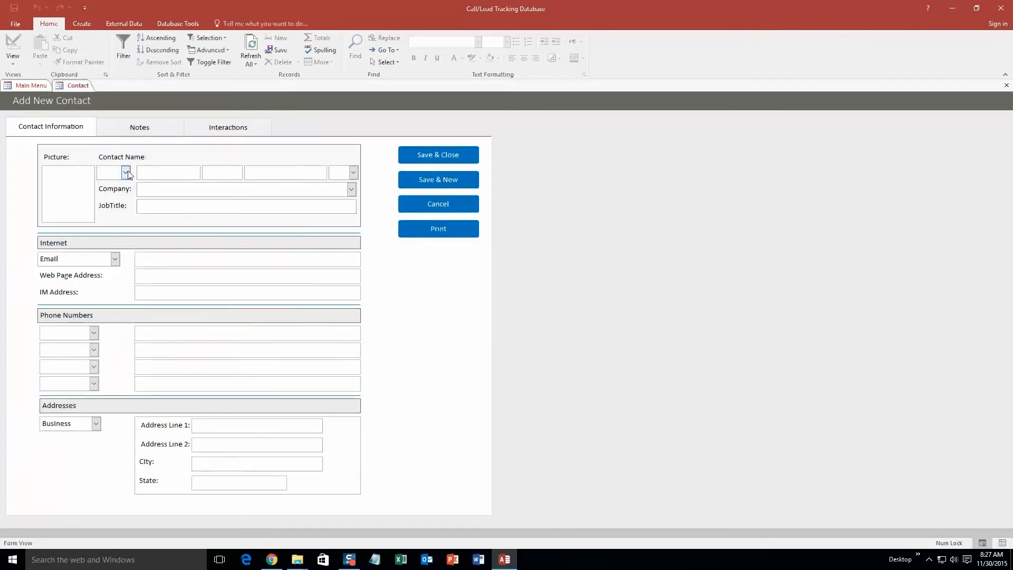
pyautogui.click(126, 172)
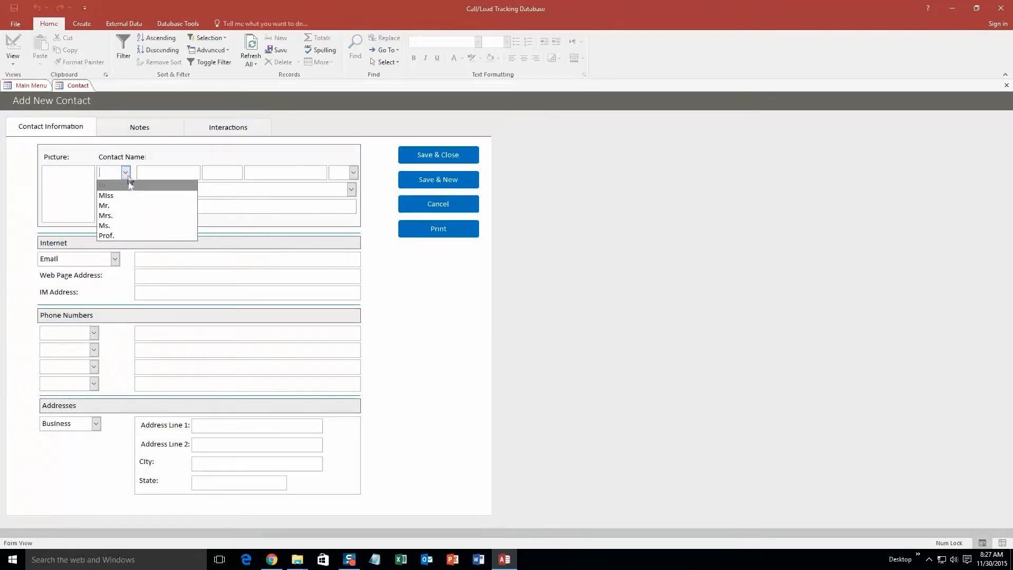
pyautogui.click(115, 186)
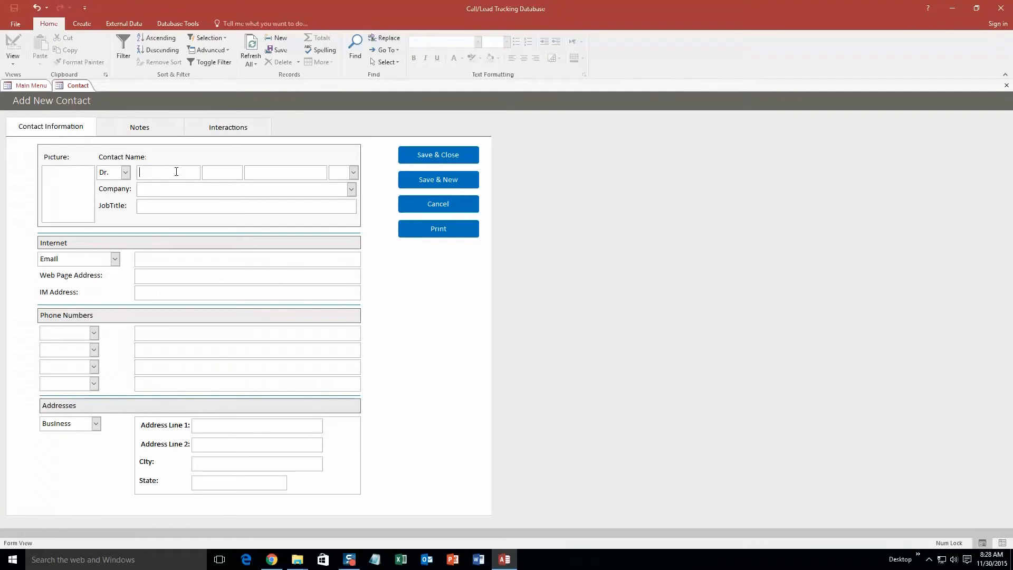
pyautogui.write('Blak')
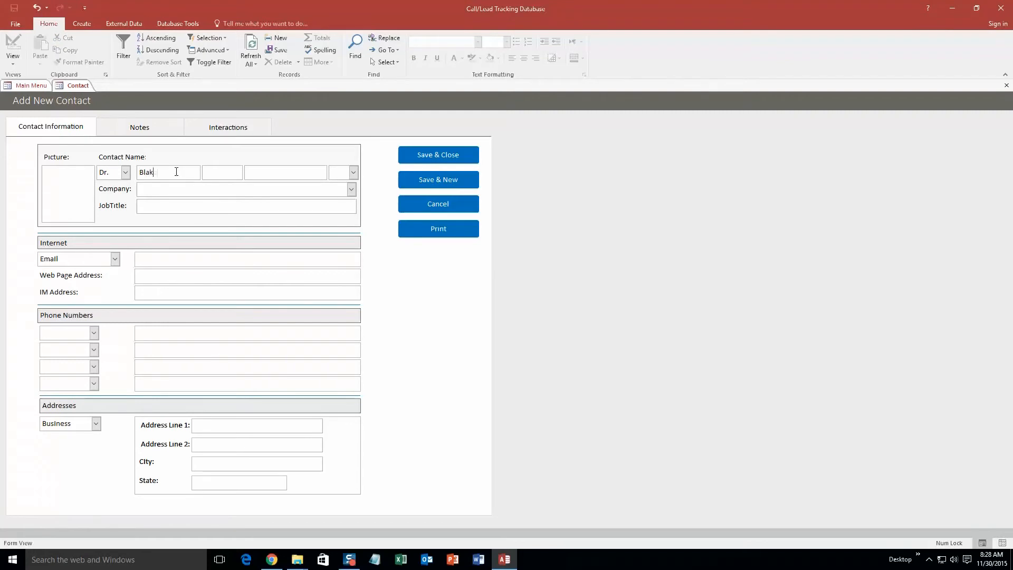
pyautogui.write('B')
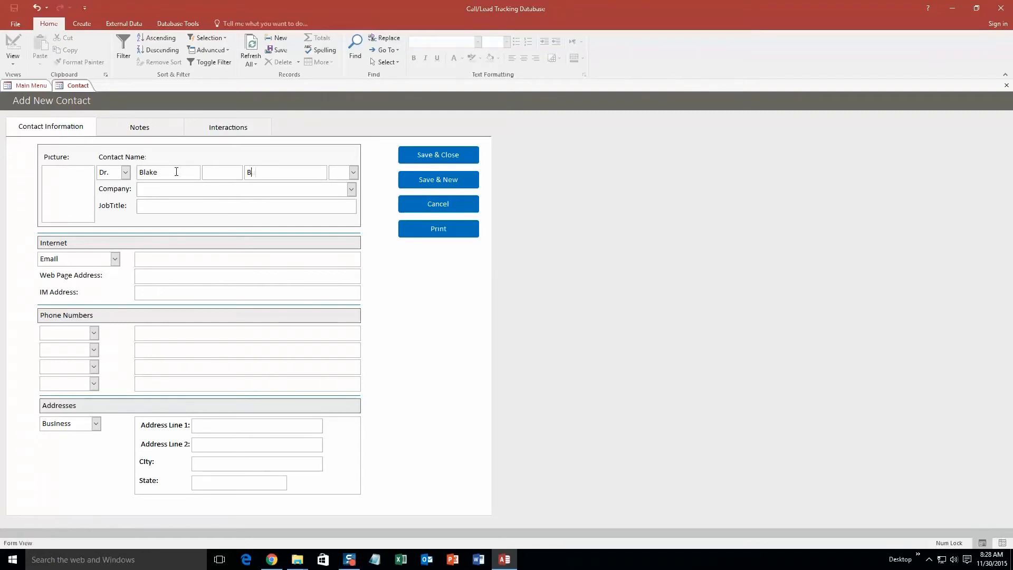
pyautogui.click(352, 172)
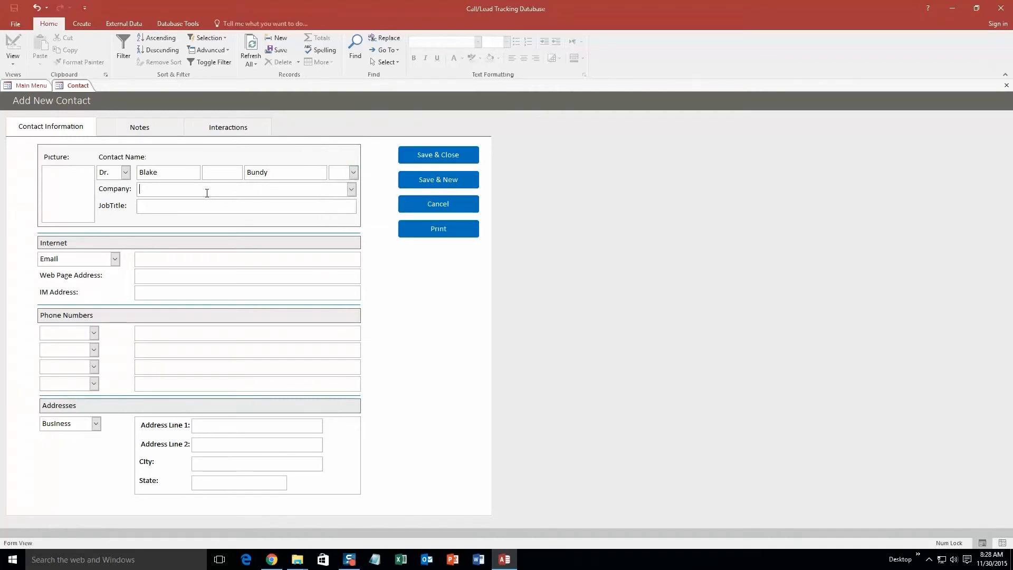
pyautogui.write('Winning Solutions, Inc.')
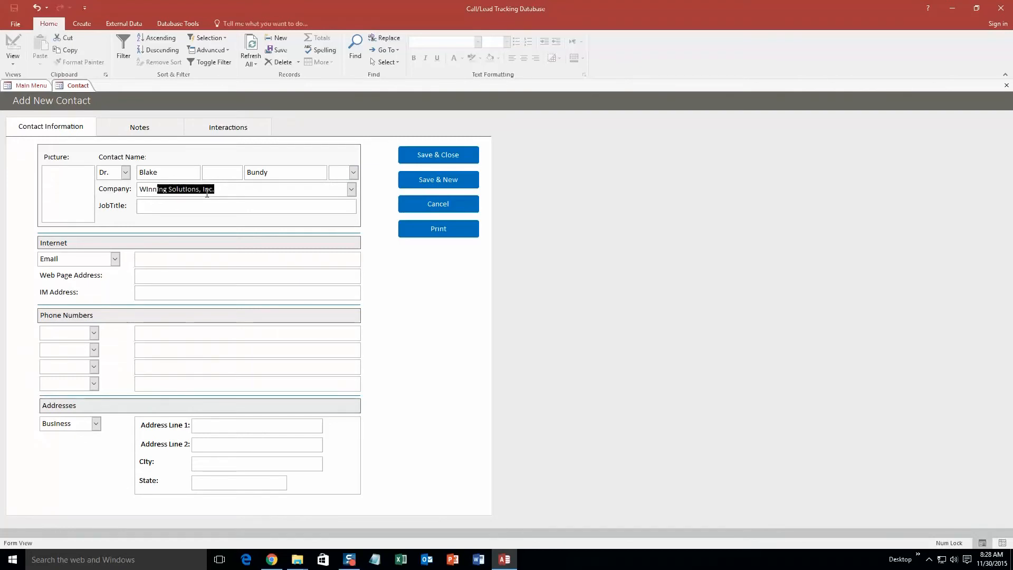
pyautogui.click(245, 205)
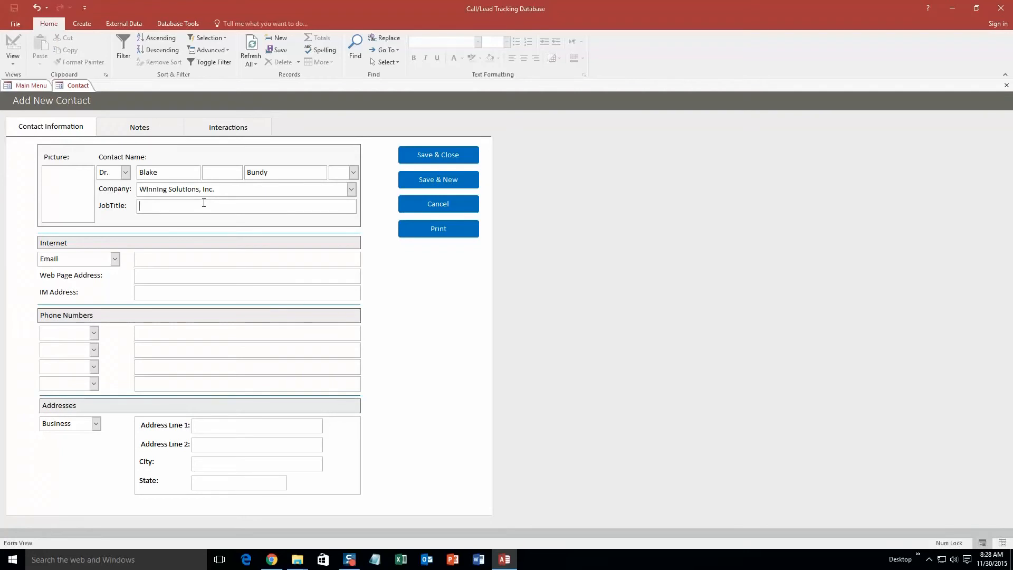
pyautogui.write('IT Consu')
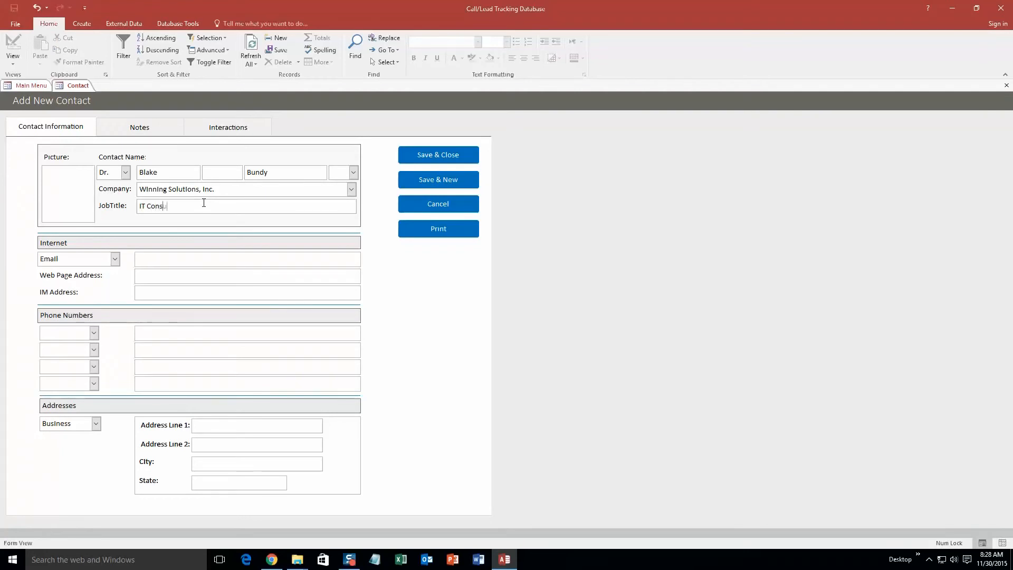
pyautogui.write('ultant')
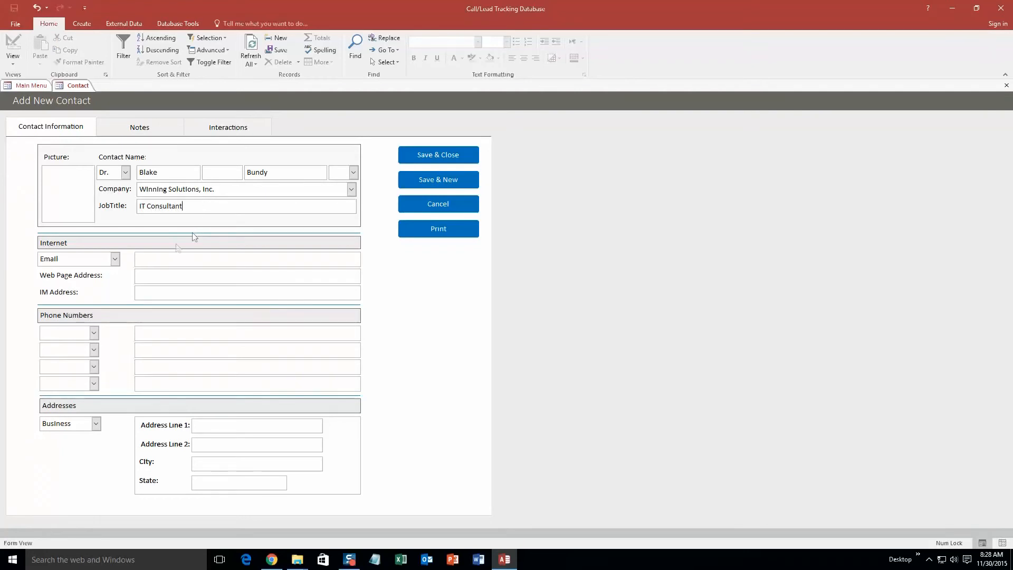
pyautogui.click(246, 259)
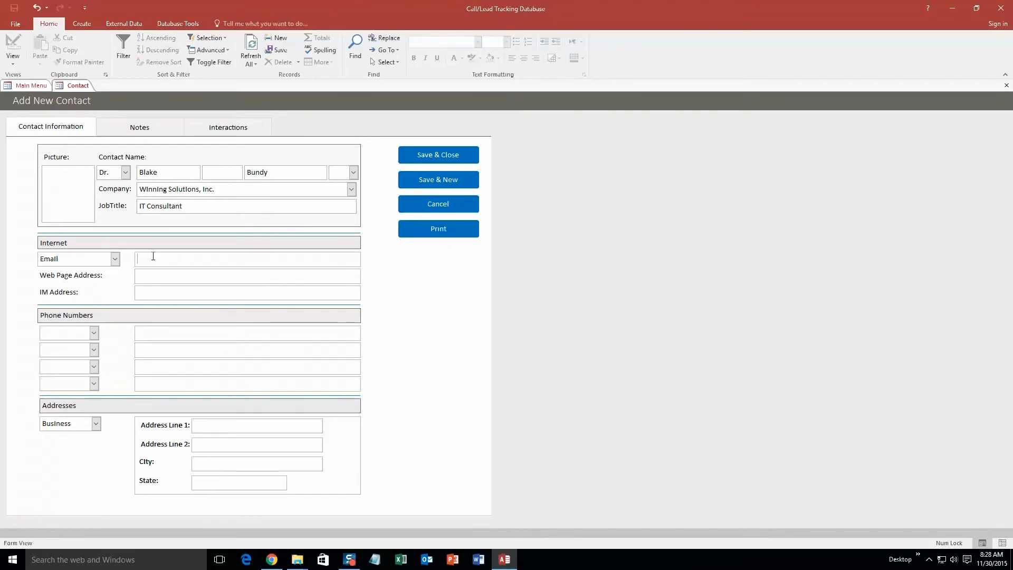
pyautogui.write('test')
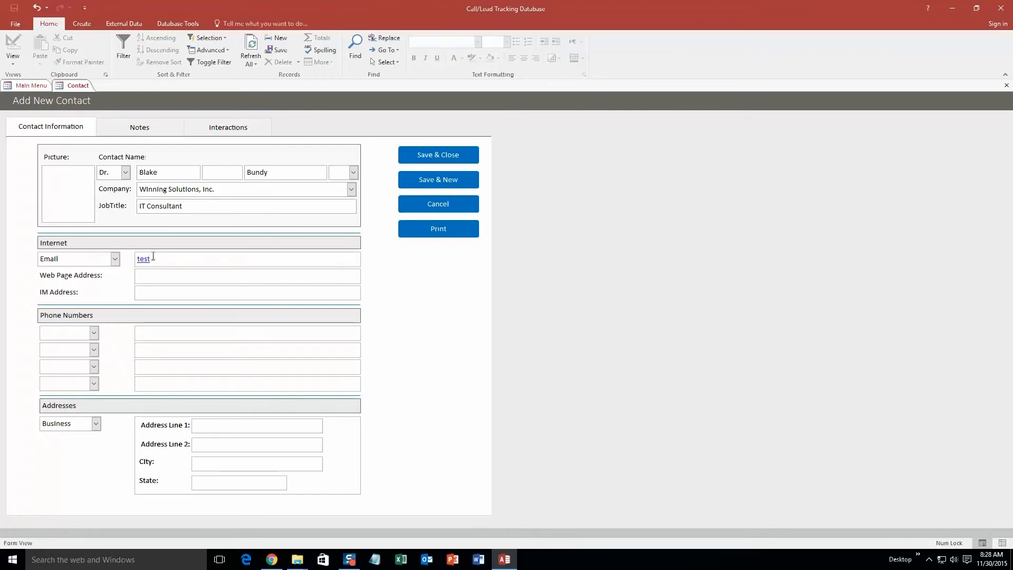
pyautogui.write('@test.com')
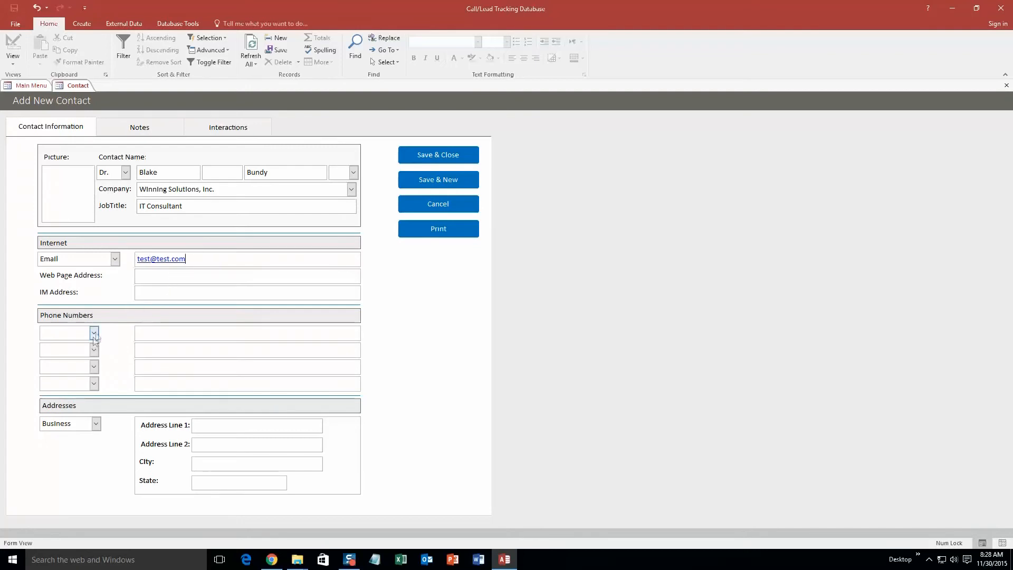
pyautogui.click(93, 332)
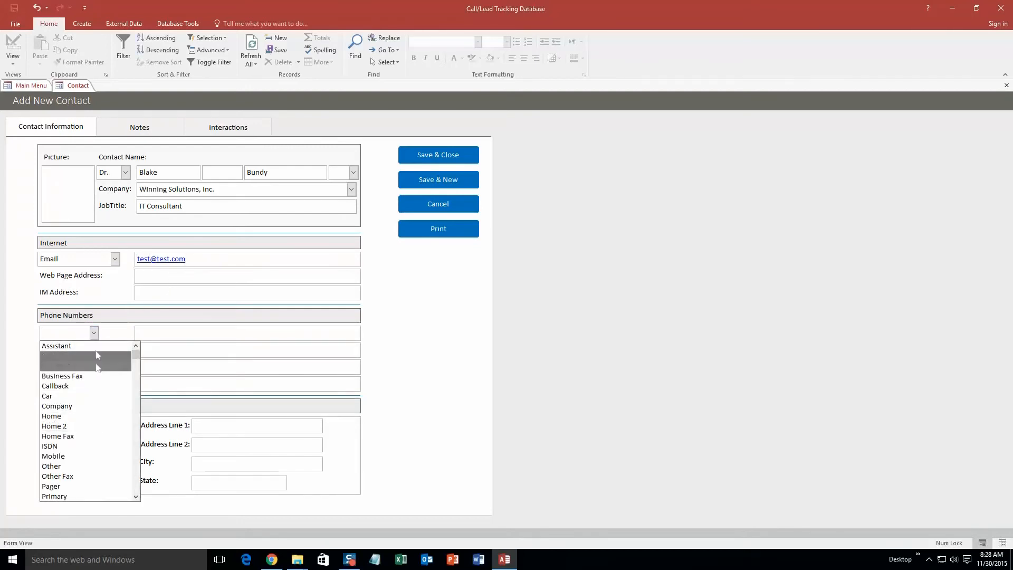
# - Add an Assistant phone number 515-51..., review Notes and Interactions, then save and close the contact
pyautogui.click(56, 345)
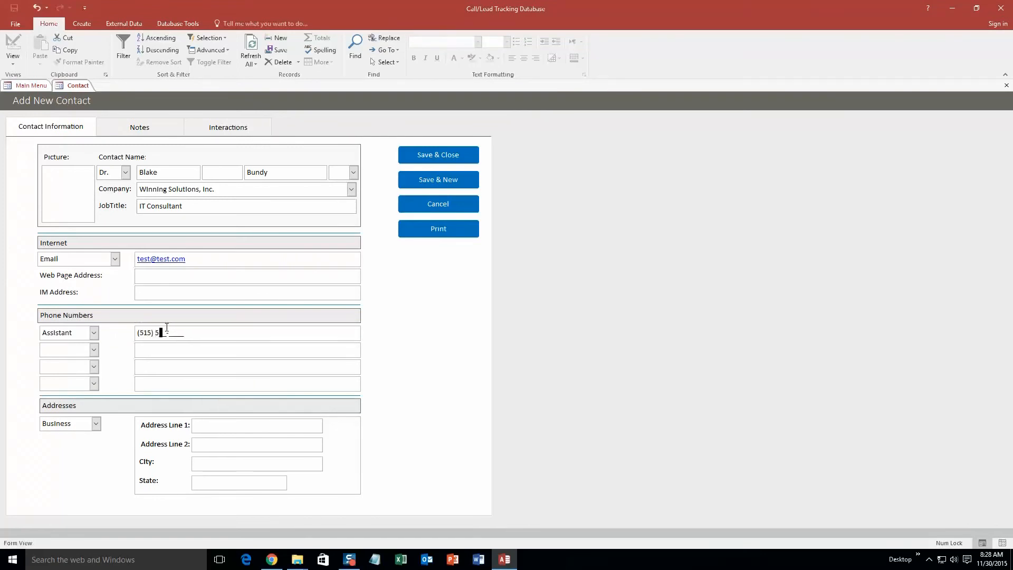
pyautogui.write('515-5151')
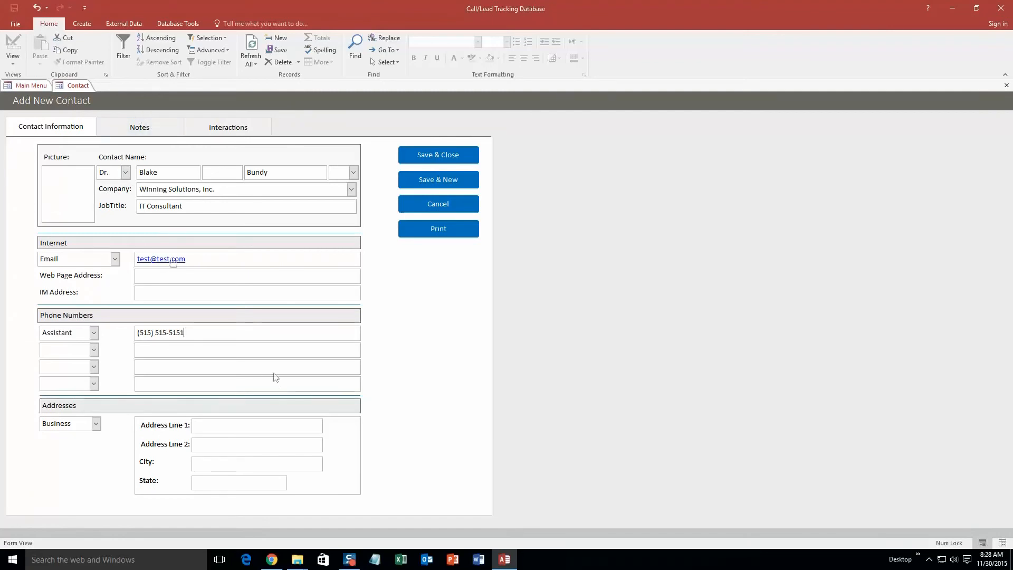
pyautogui.click(139, 126)
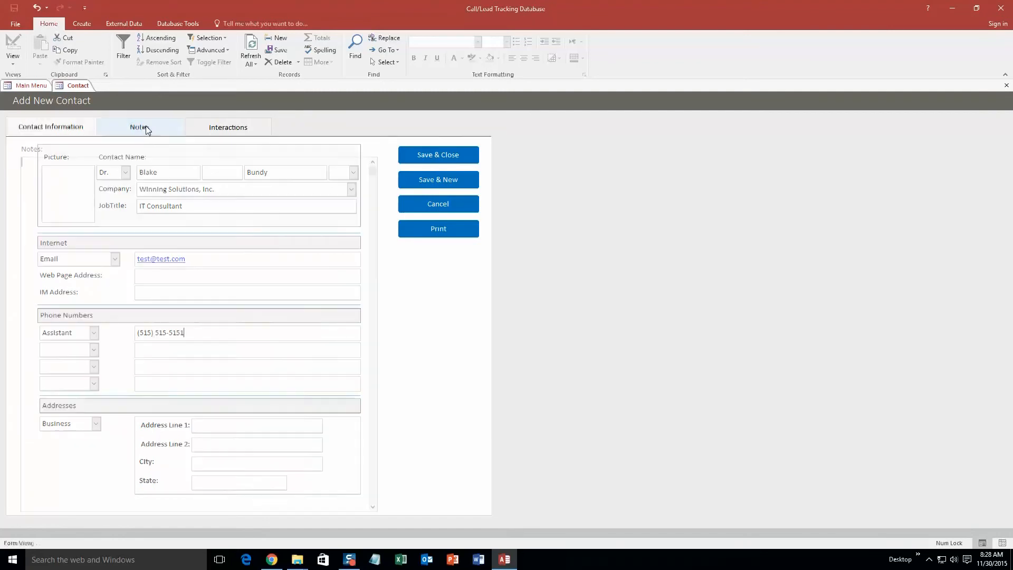
pyautogui.click(228, 127)
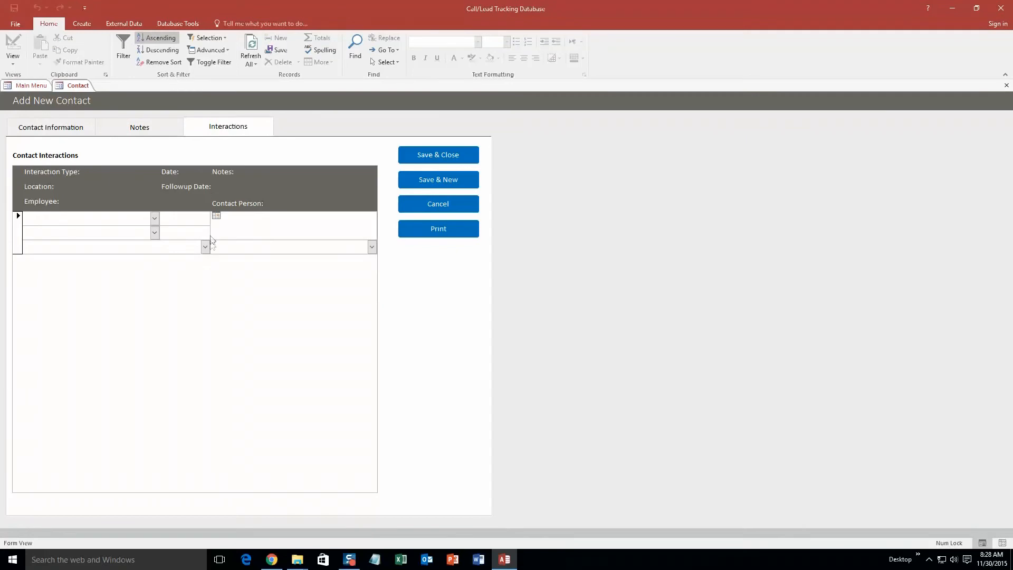
pyautogui.click(140, 126)
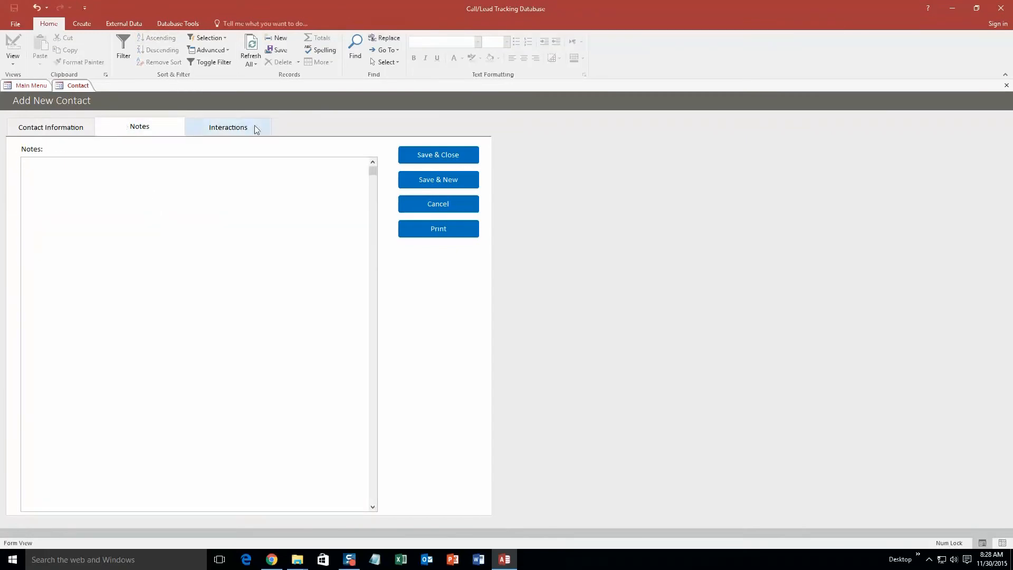
pyautogui.click(50, 127)
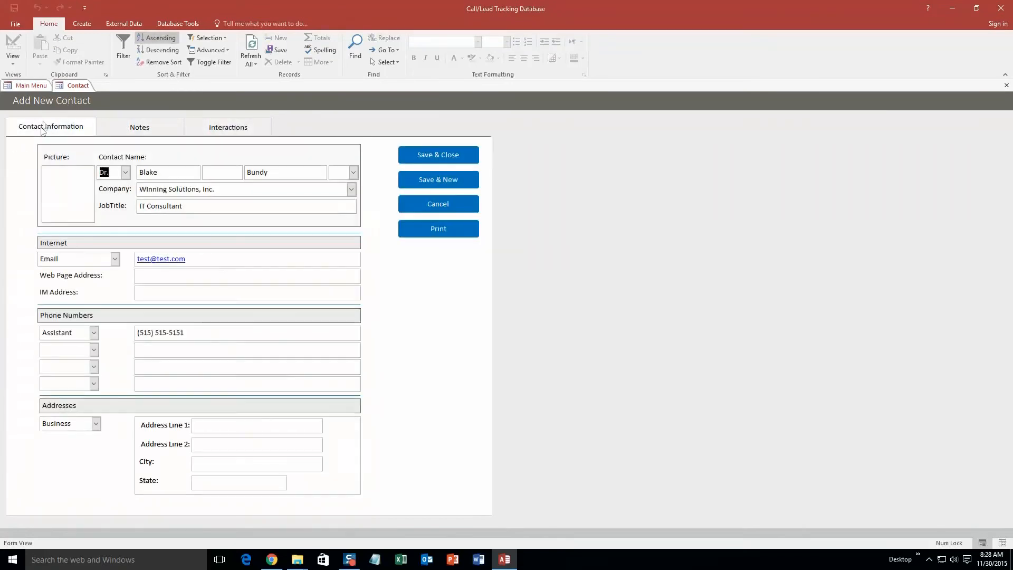
pyautogui.click(436, 204)
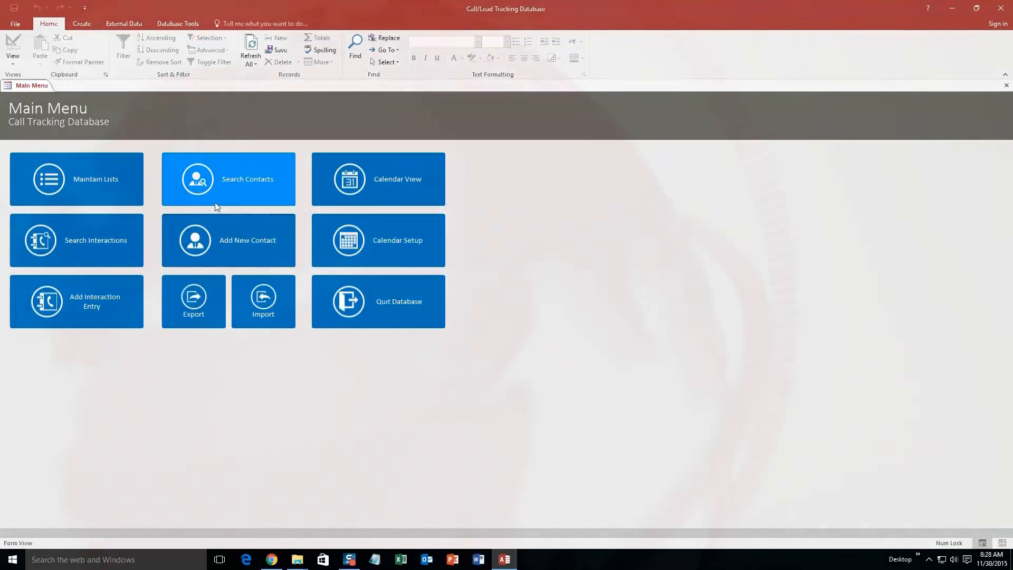